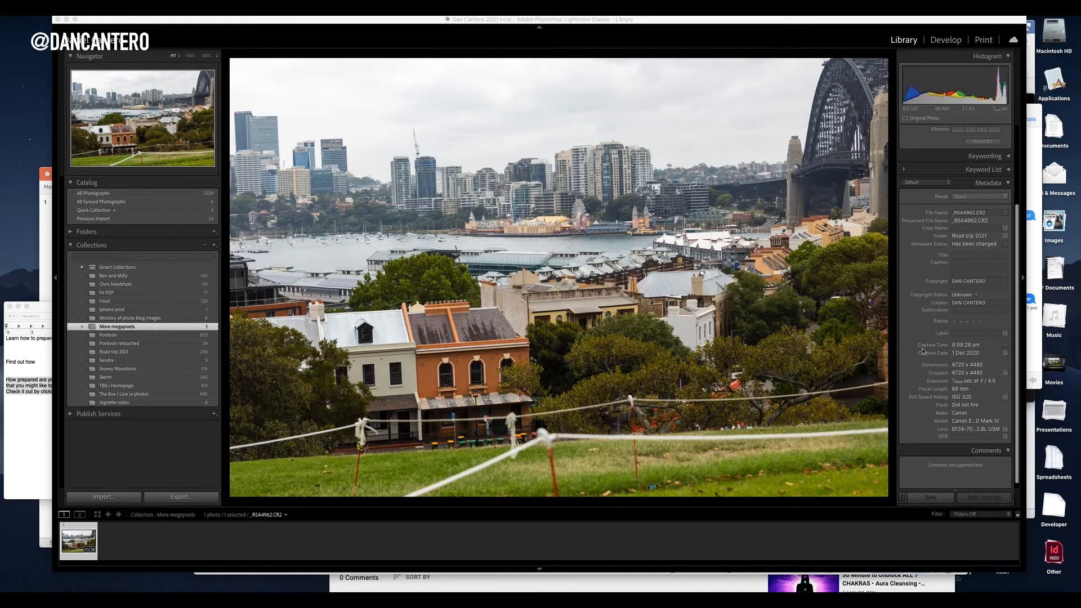
{"action": "mouse_move", "coordinate": [613, 223]}
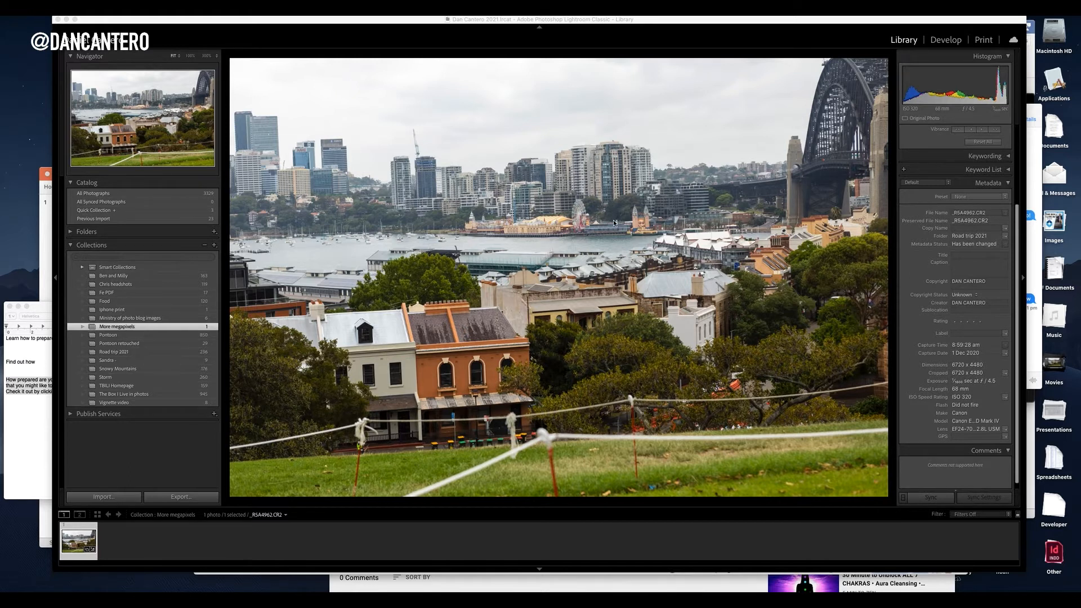
{"action": "mouse_move", "coordinate": [781, 179]}
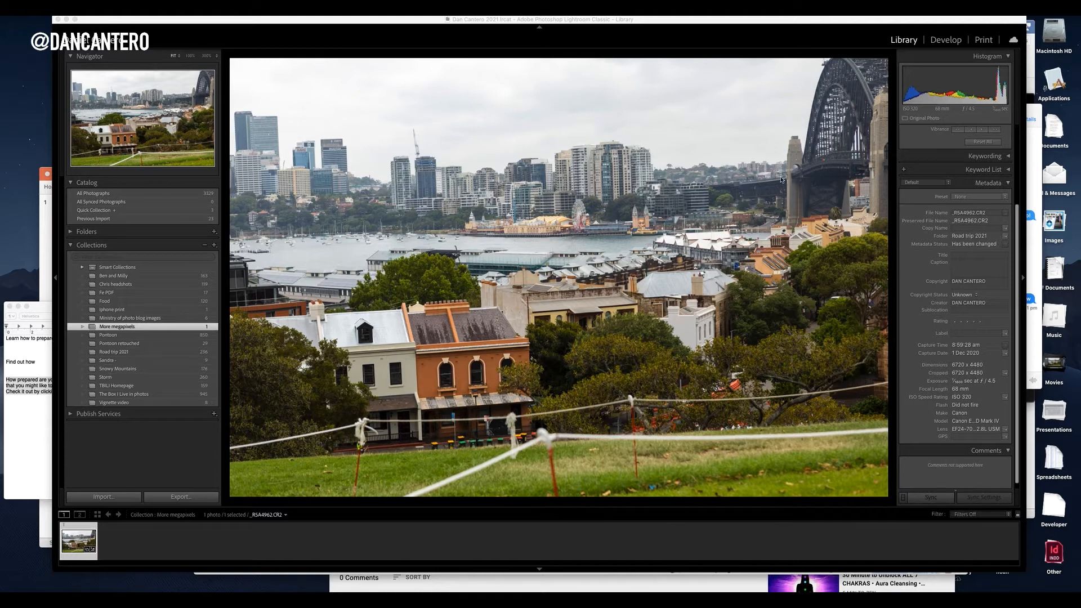
{"action": "mouse_move", "coordinate": [693, 186]}
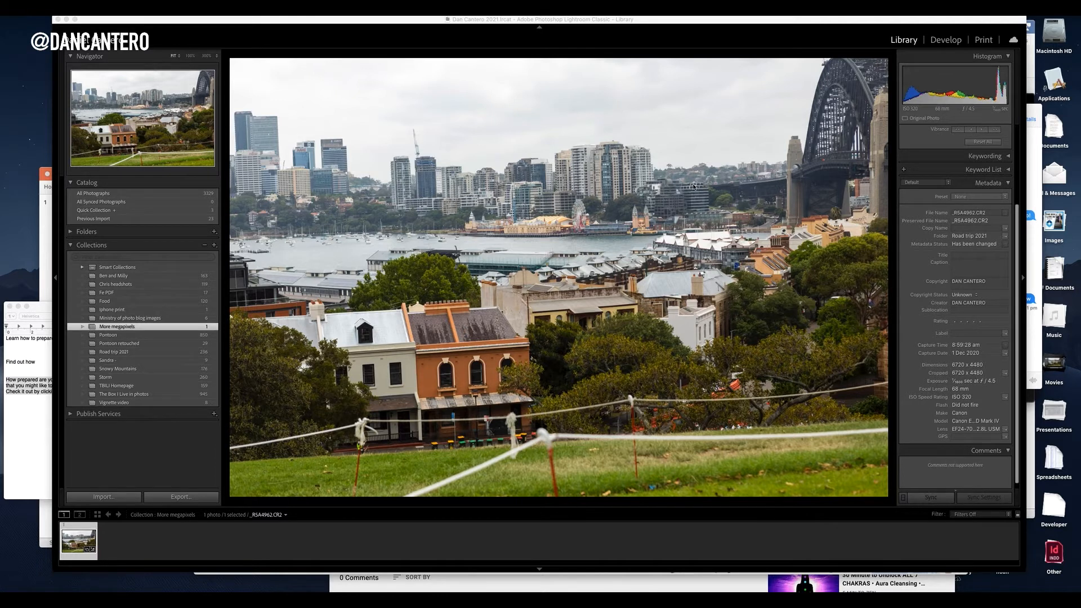
{"action": "mouse_move", "coordinate": [643, 219]}
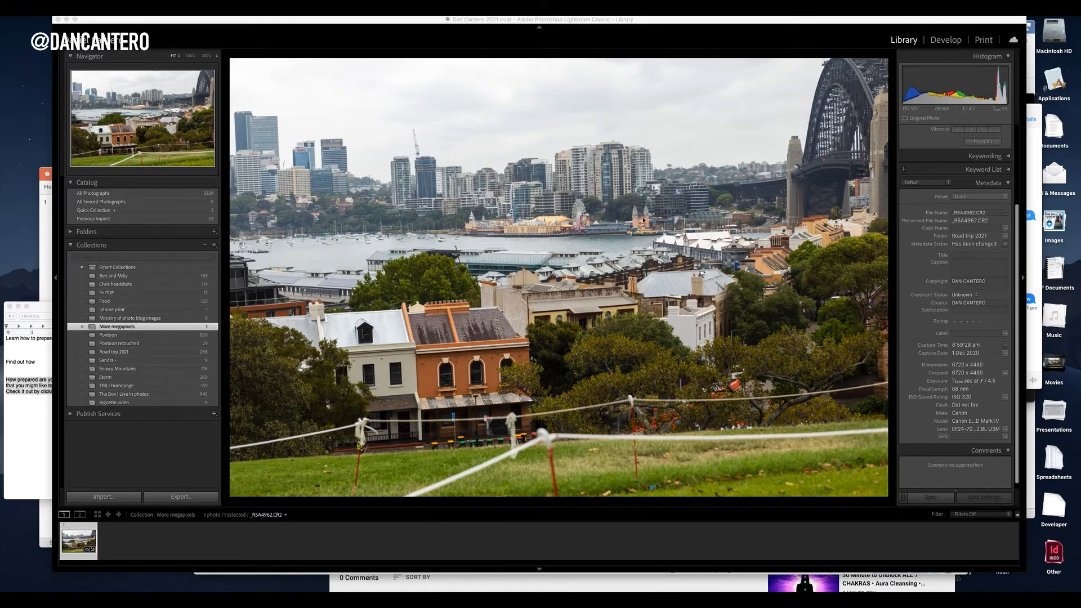
Open the harbour photo in Develop and bring up Enhance Preview with Super Resolution
{"action": "left_click", "coordinate": [643, 220]}
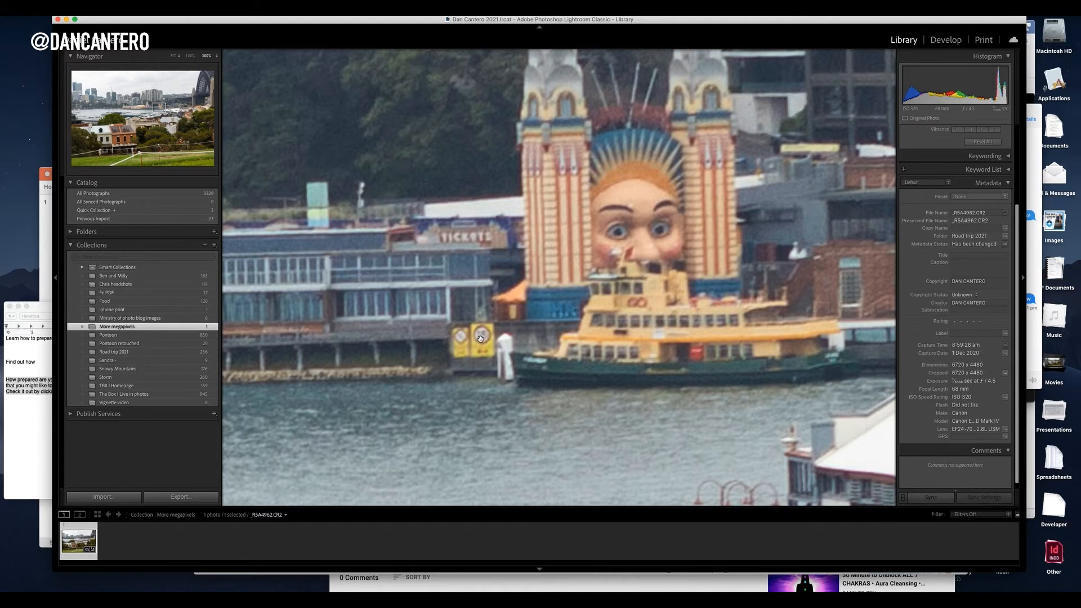
{"action": "mouse_move", "coordinate": [478, 350]}
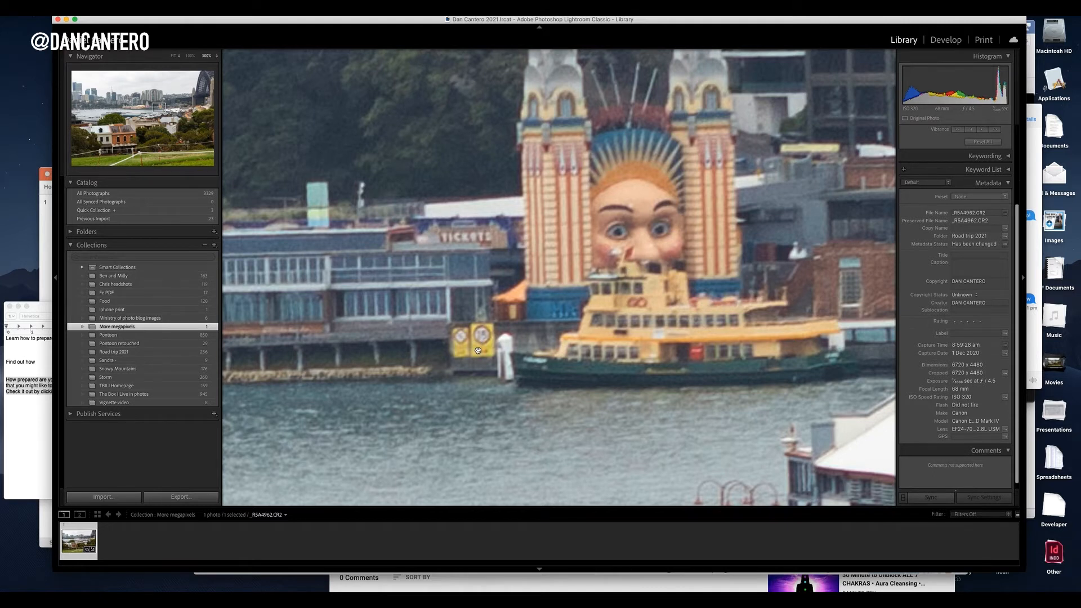
{"action": "mouse_move", "coordinate": [486, 345]}
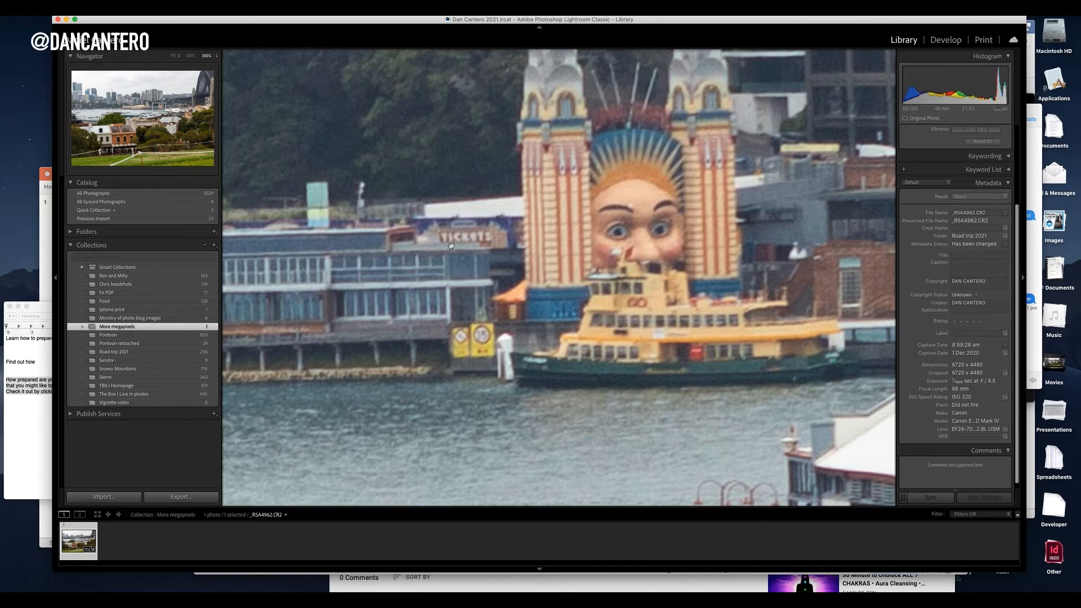
{"action": "mouse_move", "coordinate": [493, 243]}
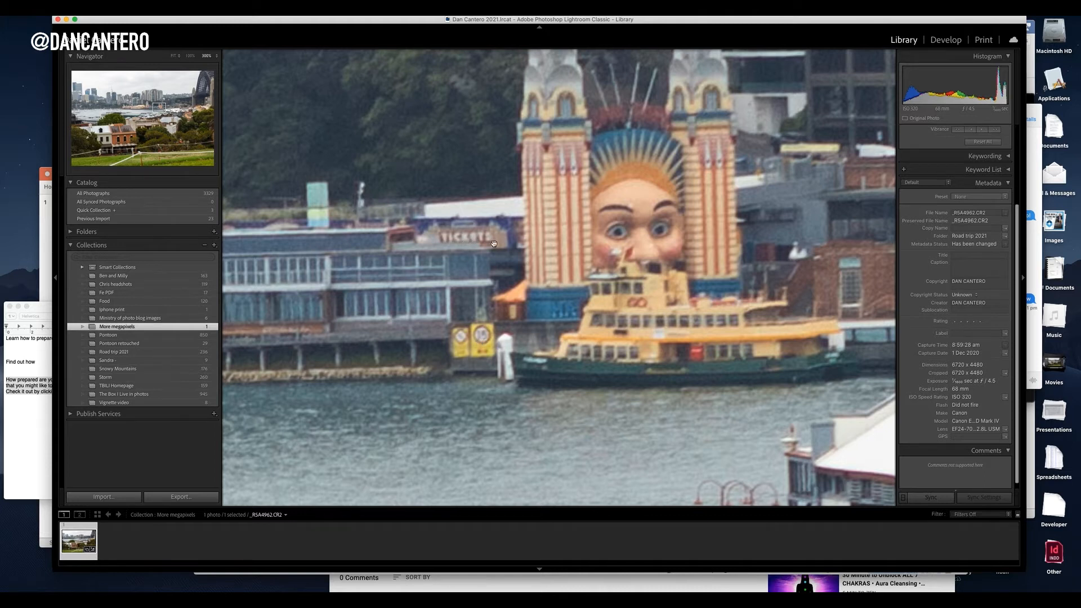
{"action": "mouse_move", "coordinate": [562, 250]}
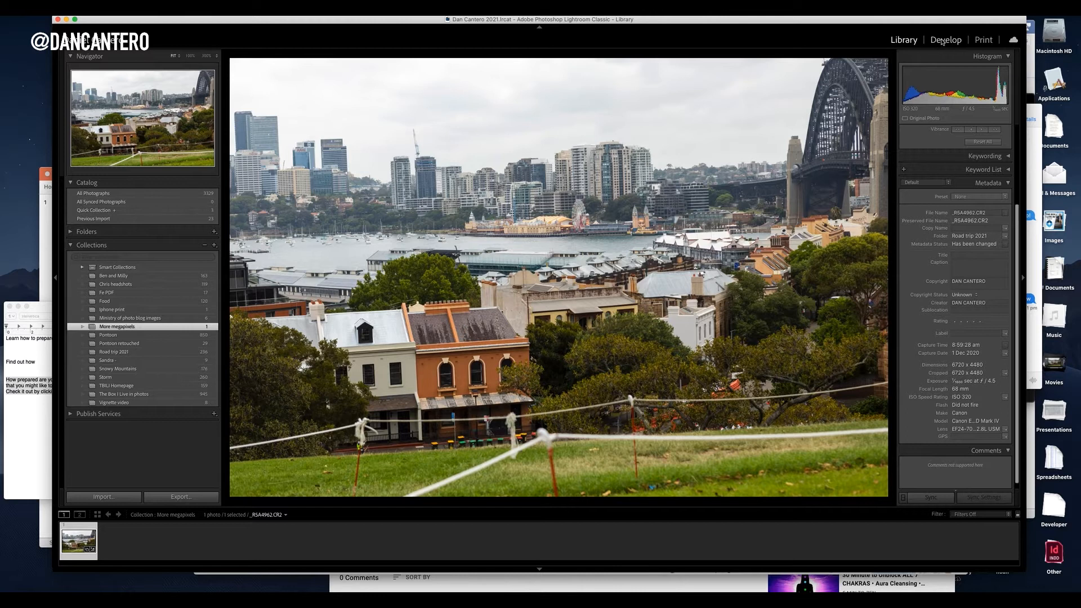
{"action": "left_click", "coordinate": [946, 39]}
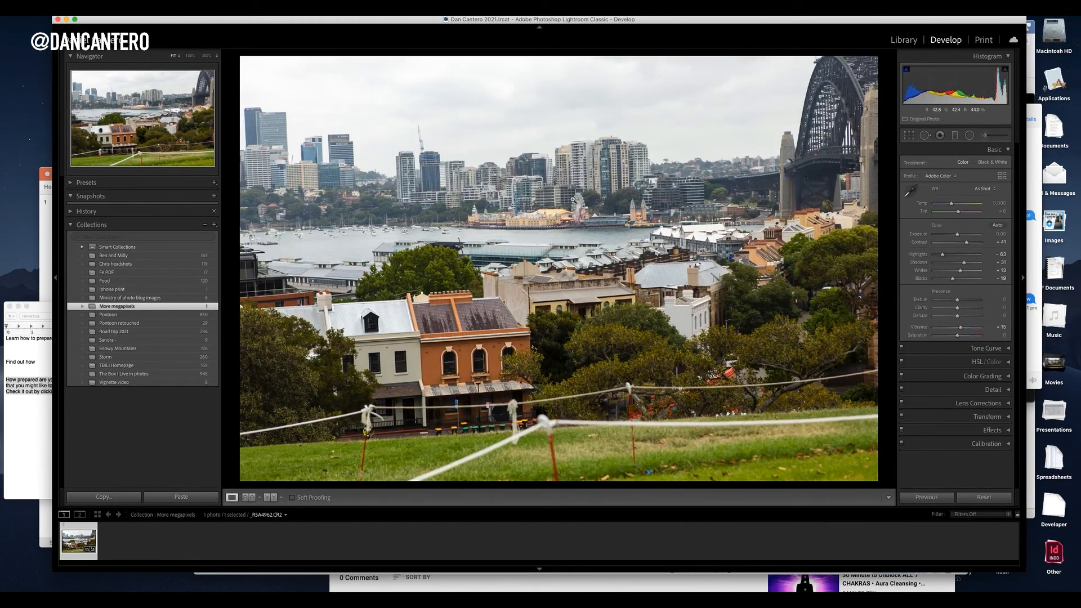
{"action": "right_click", "coordinate": [573, 199]}
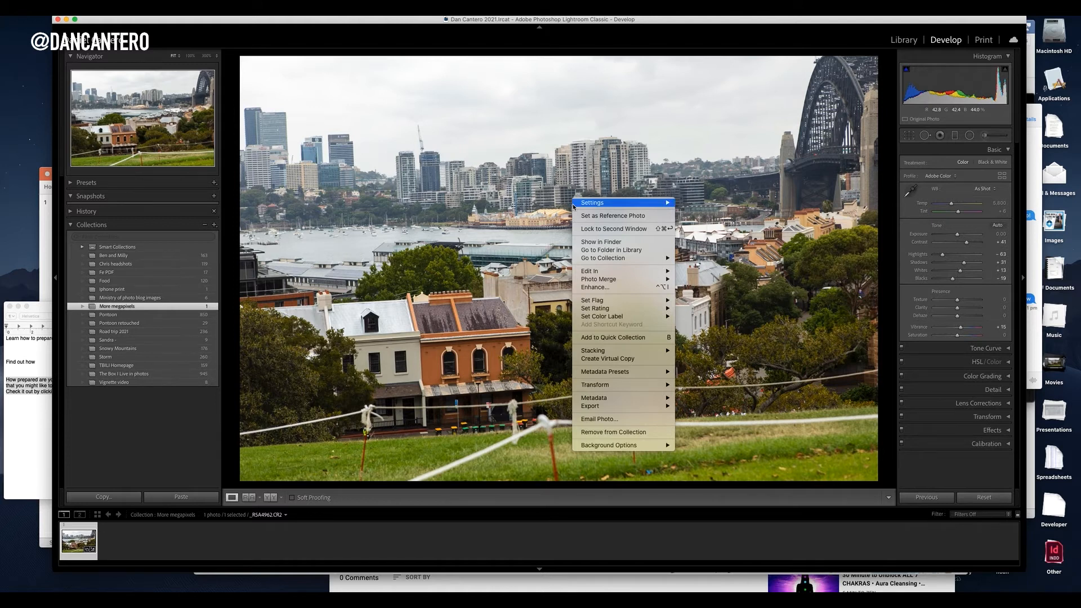
{"action": "mouse_move", "coordinate": [594, 287]}
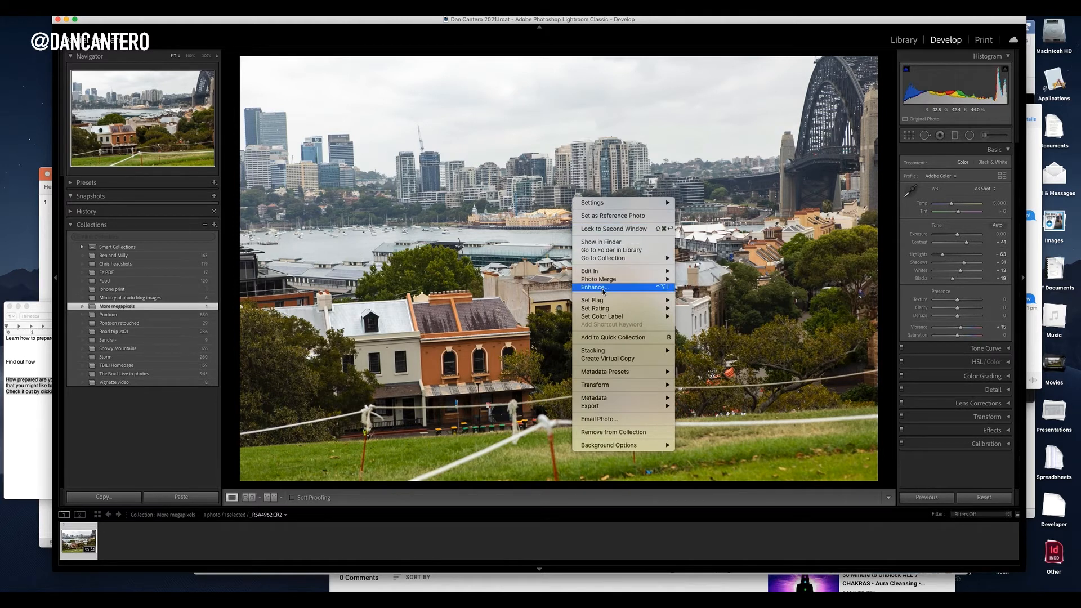
{"action": "left_click", "coordinate": [595, 287]}
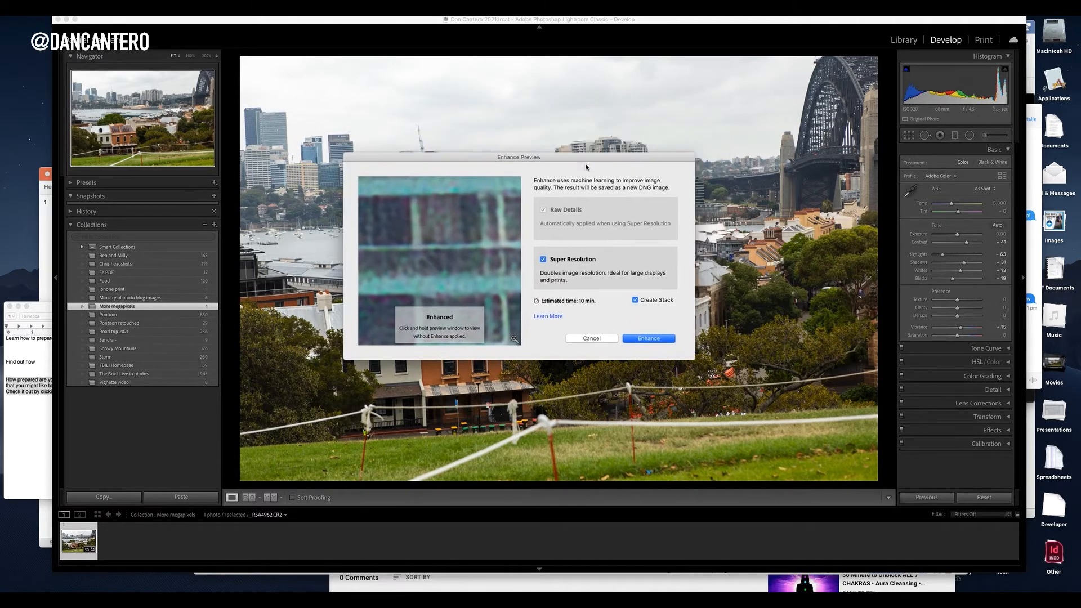
Move the Enhance Preview aside and compare the building detail against the unenhanced original
{"action": "left_click_drag", "start_coordinate": [519, 156], "coordinate": [404, 288]}
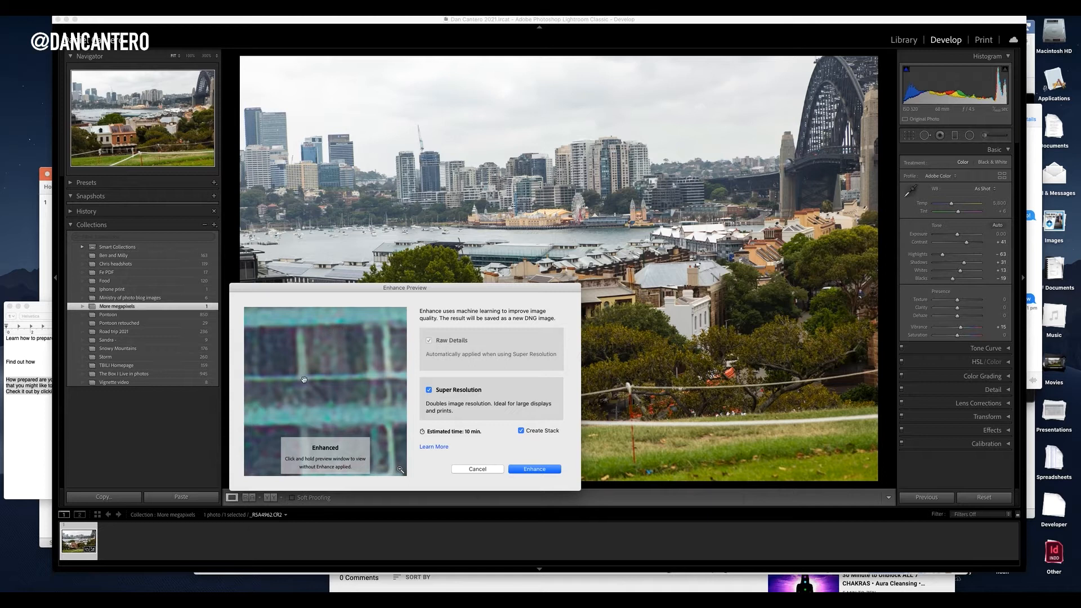
{"action": "mouse_move", "coordinate": [315, 354]}
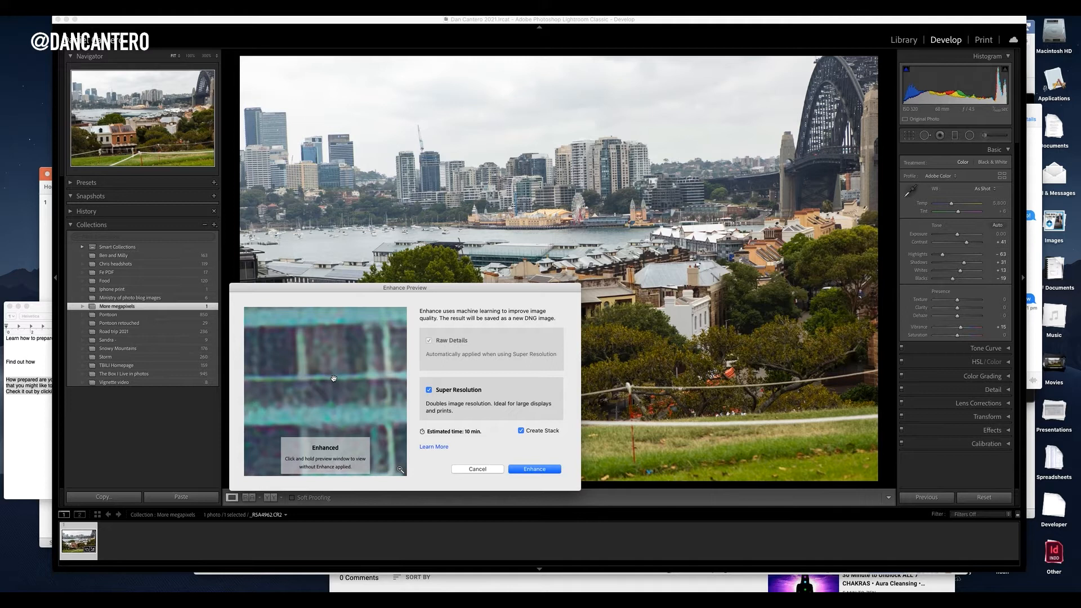
{"action": "mouse_move", "coordinate": [353, 382]}
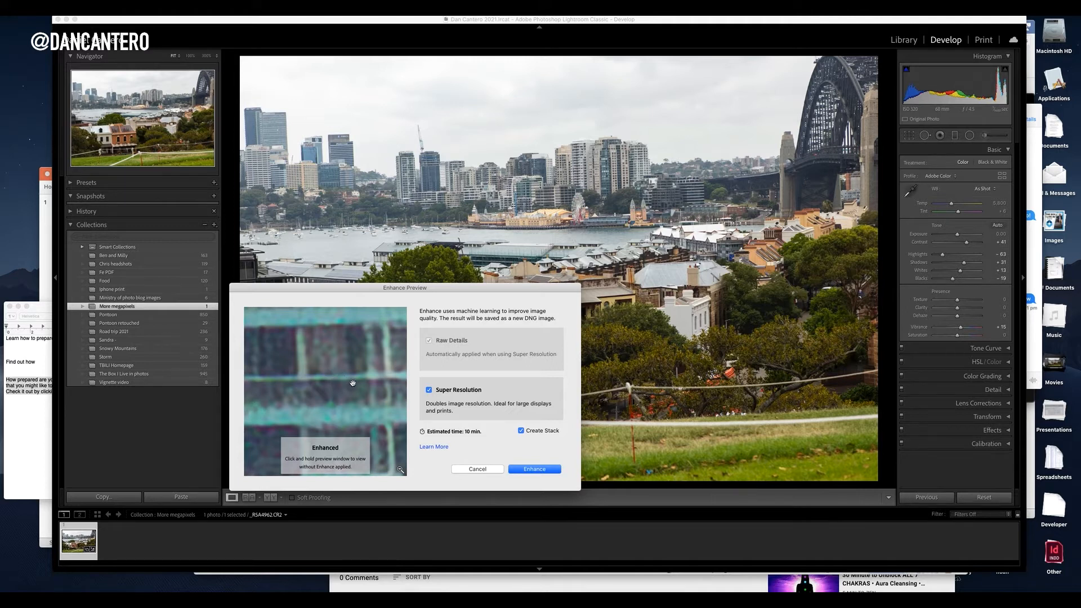
{"action": "mouse_move", "coordinate": [372, 396]}
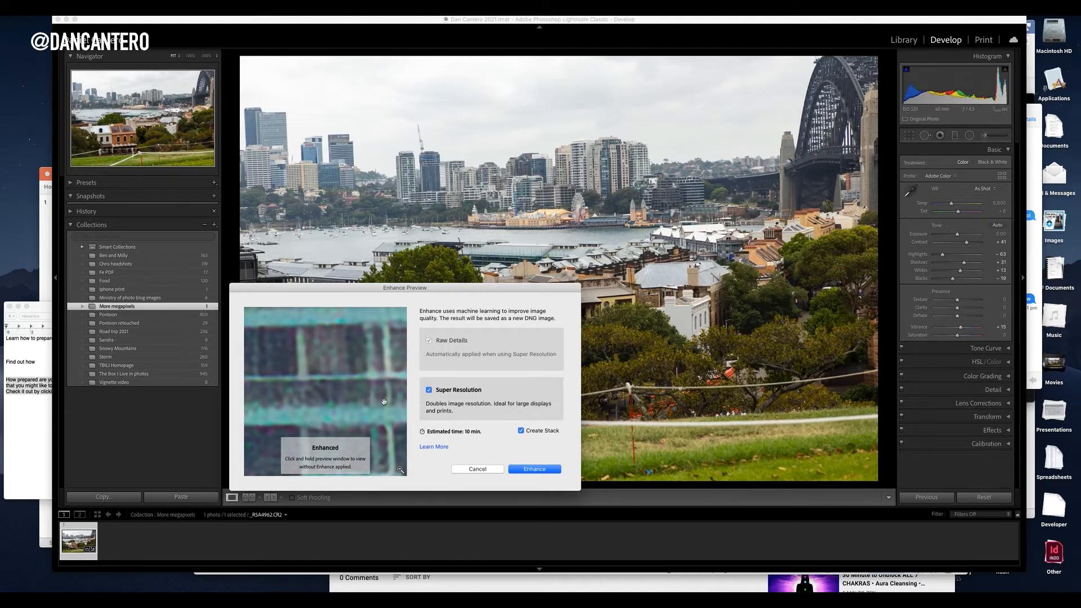
{"action": "left_click", "coordinate": [379, 403]}
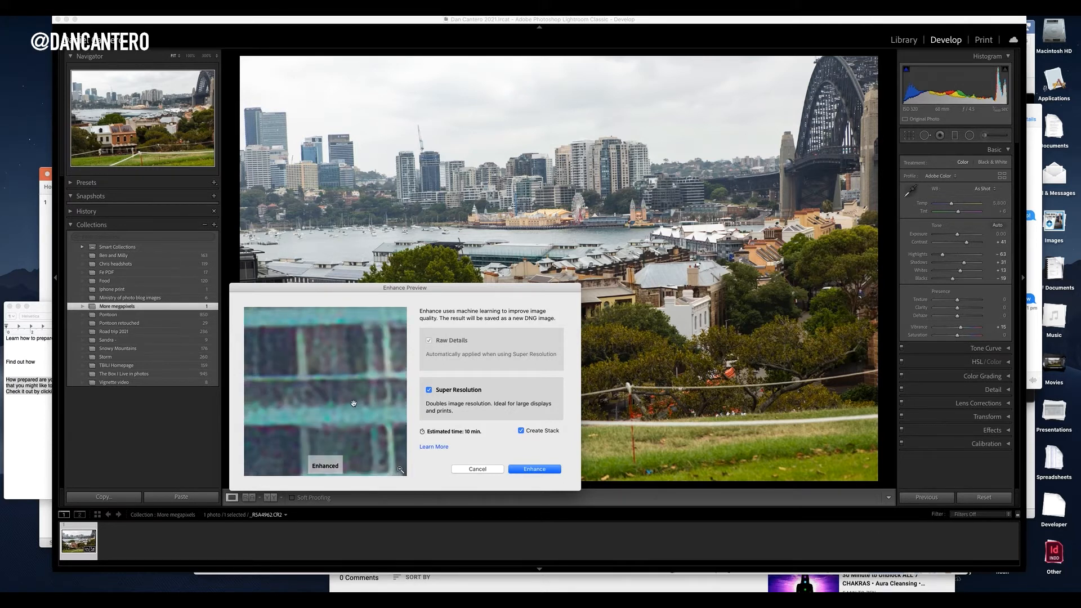
{"action": "mouse_move", "coordinate": [344, 376]}
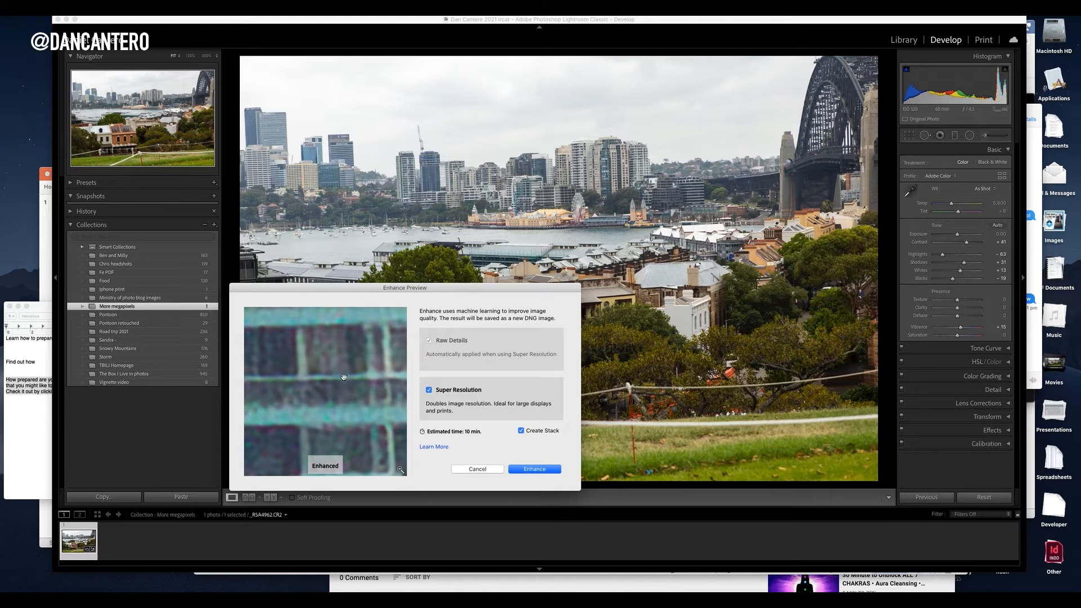
{"action": "mouse_move", "coordinate": [340, 383]}
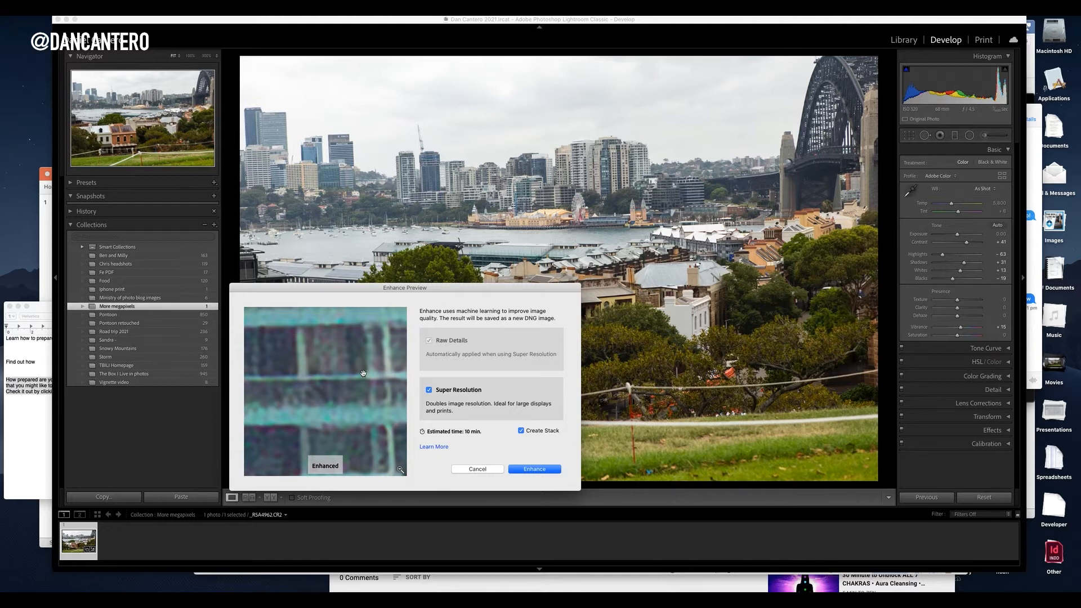
{"action": "mouse_move", "coordinate": [346, 384]}
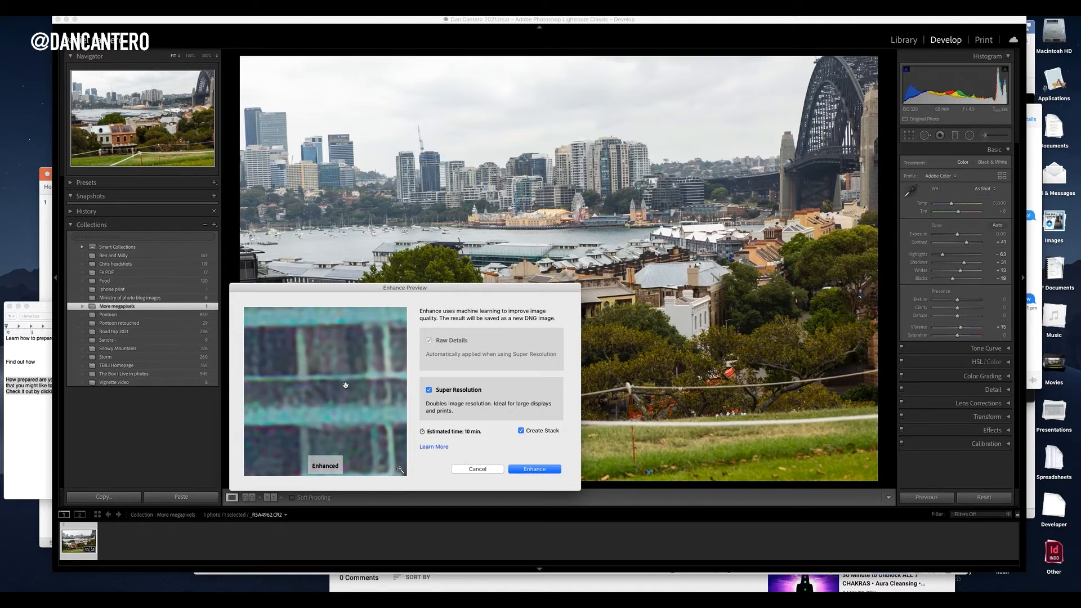
{"action": "mouse_move", "coordinate": [342, 383]}
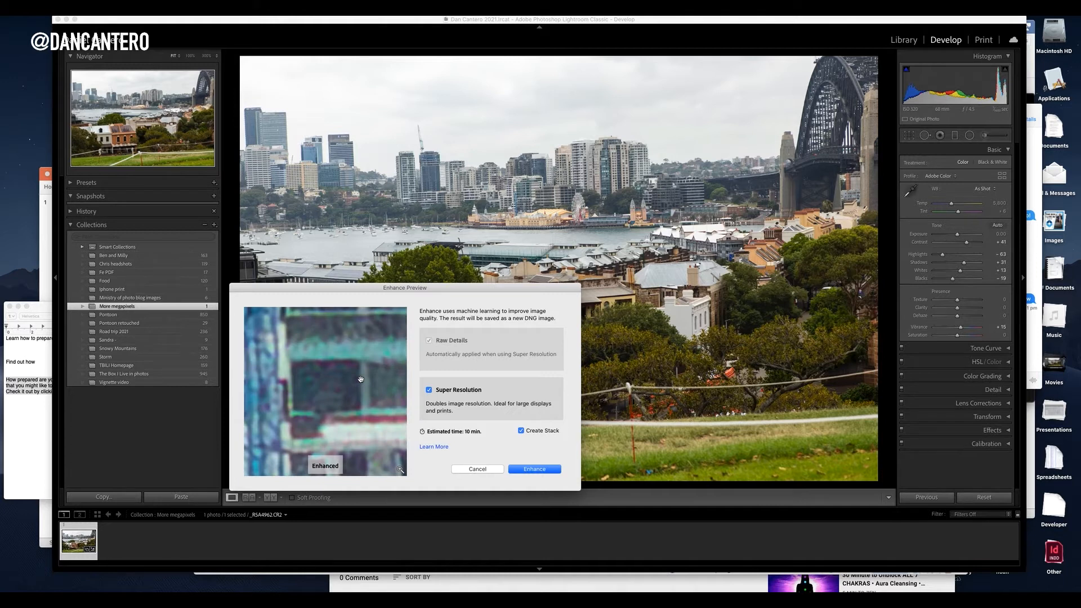
{"action": "mouse_move", "coordinate": [308, 402]}
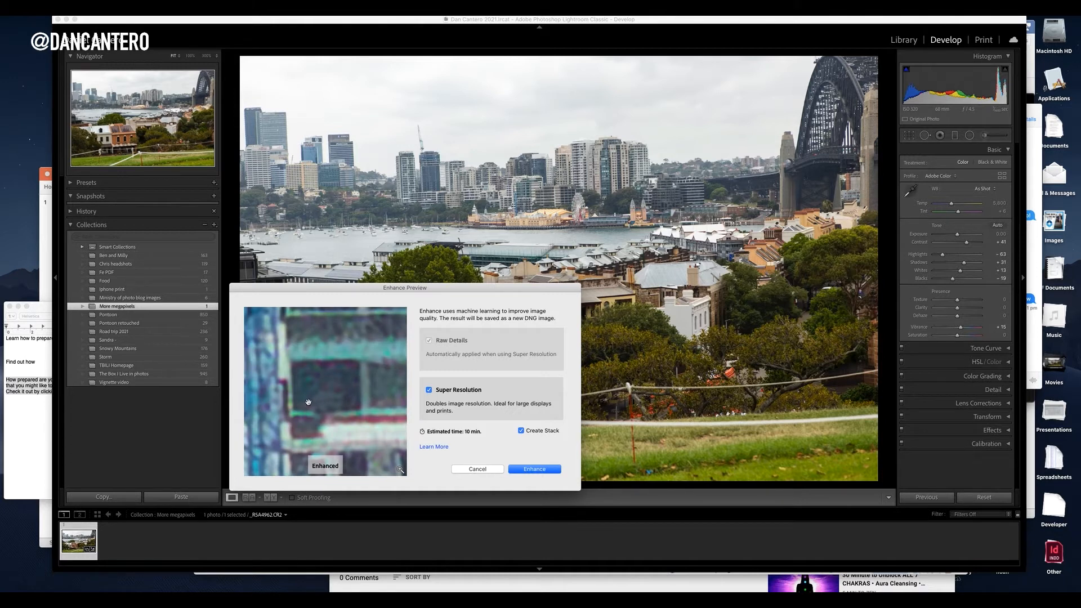
{"action": "mouse_move", "coordinate": [318, 398]}
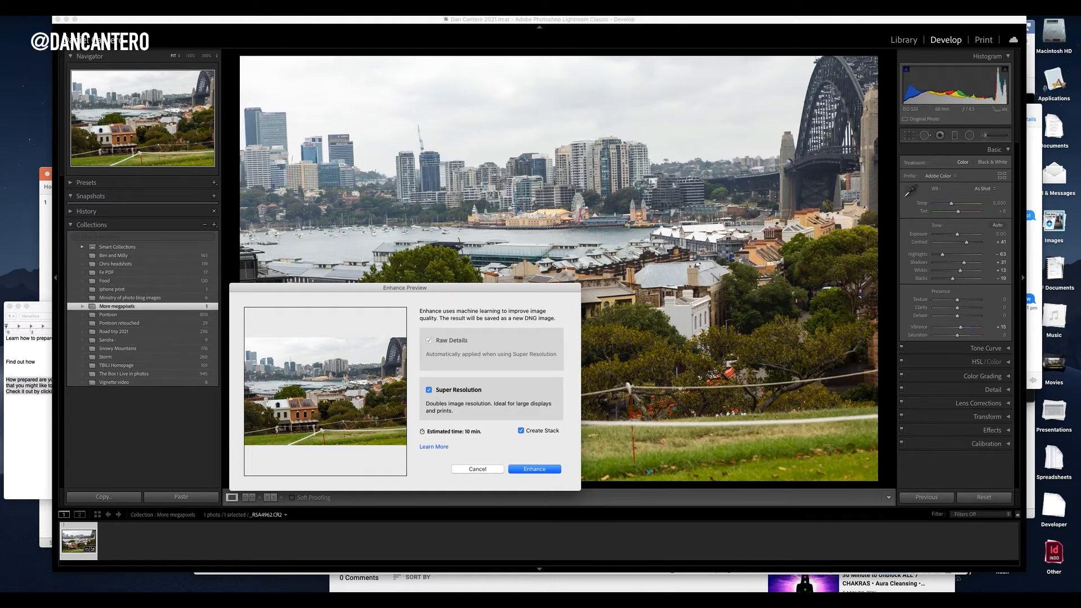
{"action": "mouse_move", "coordinate": [429, 184]}
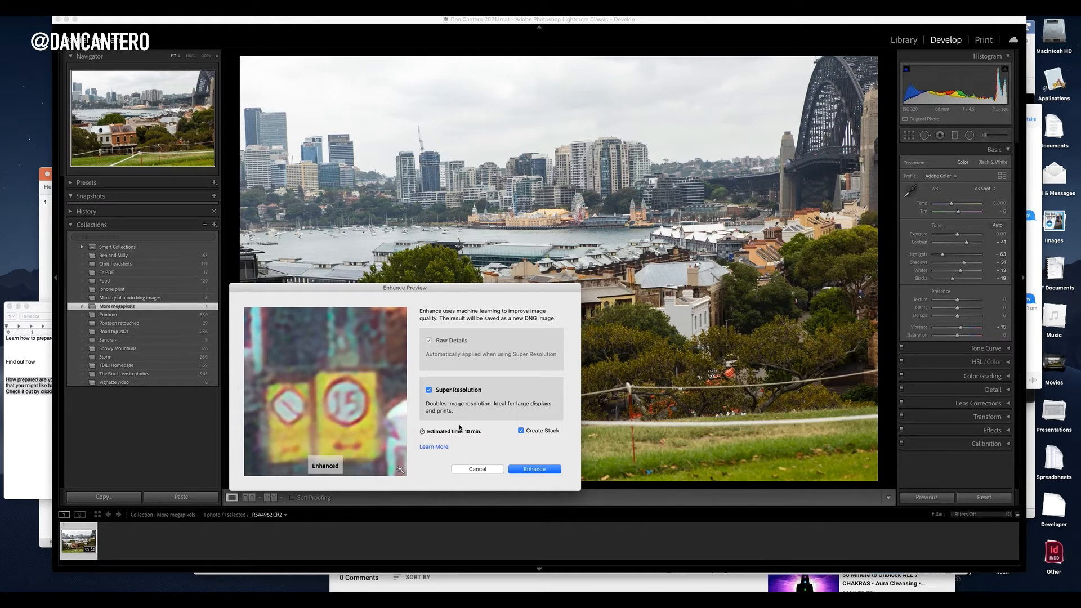
{"action": "mouse_move", "coordinate": [501, 445]}
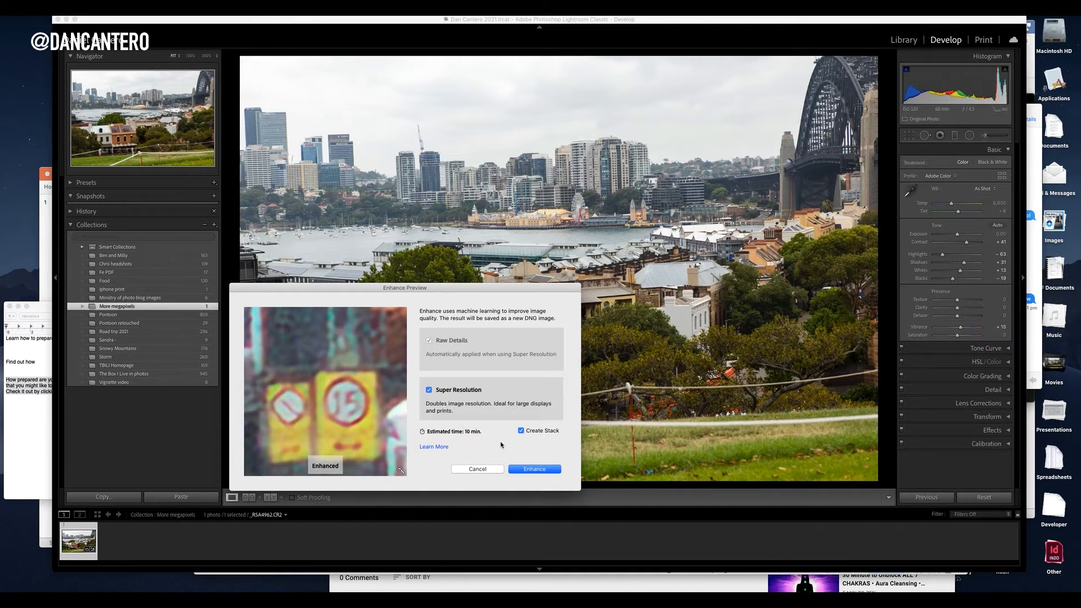
{"action": "mouse_move", "coordinate": [488, 433]}
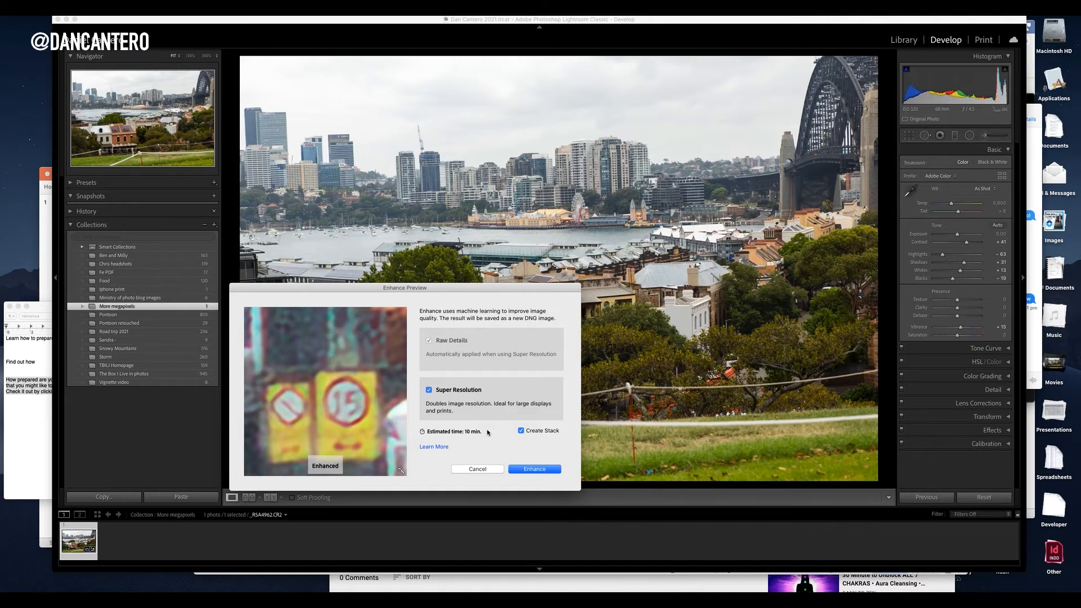
Confirm Super Resolution with Create Stack enabled in the Enhance Preview
{"action": "left_click", "coordinate": [534, 469]}
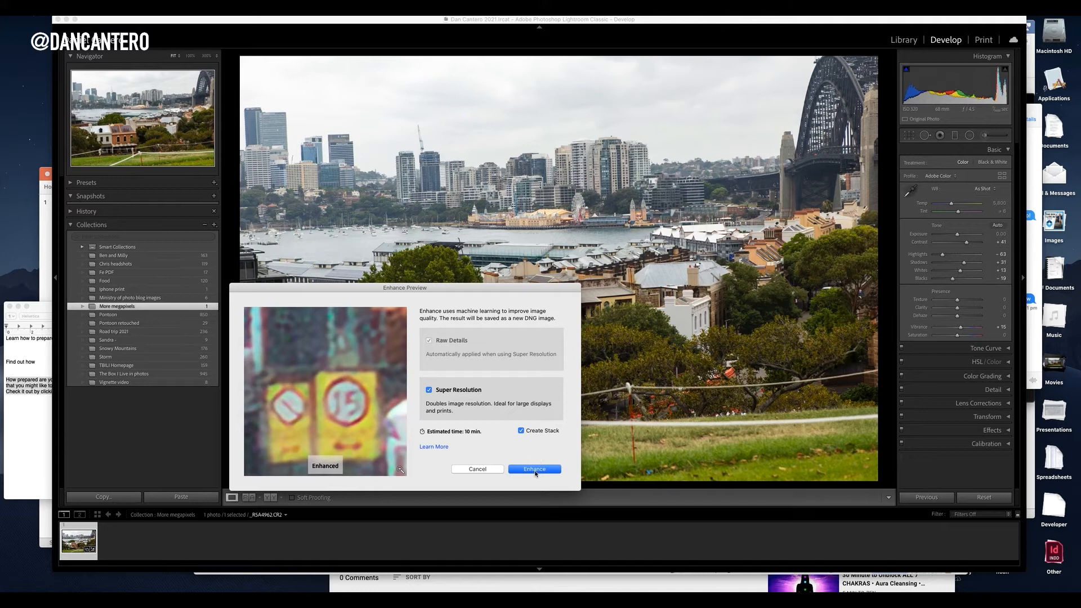
Run Enhance to generate the Enhanced DNG copy stacked with the original
{"action": "left_click", "coordinate": [534, 469]}
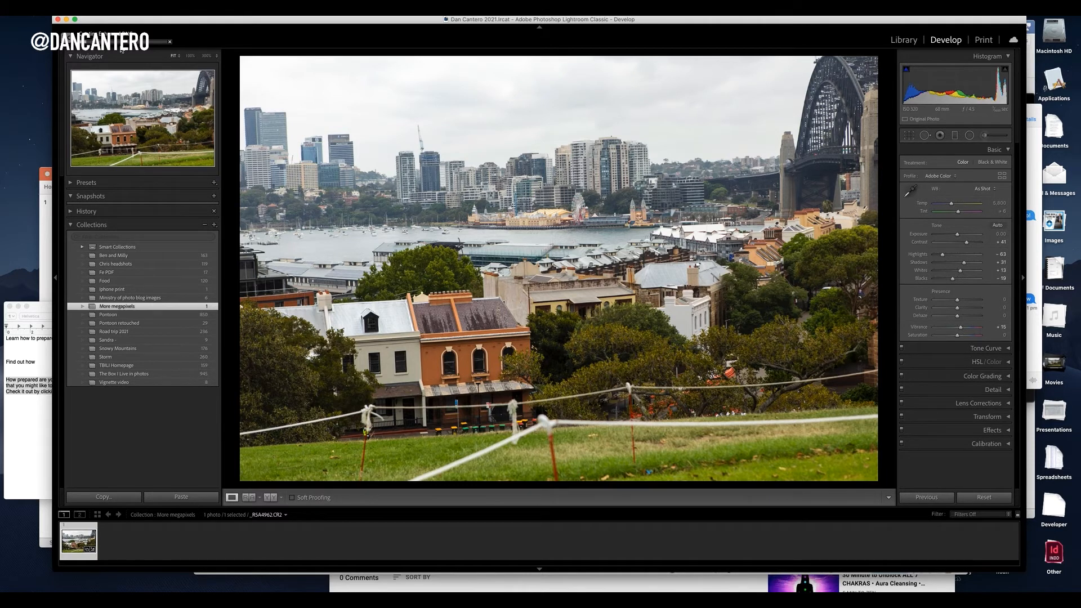
{"action": "mouse_move", "coordinate": [236, 56]}
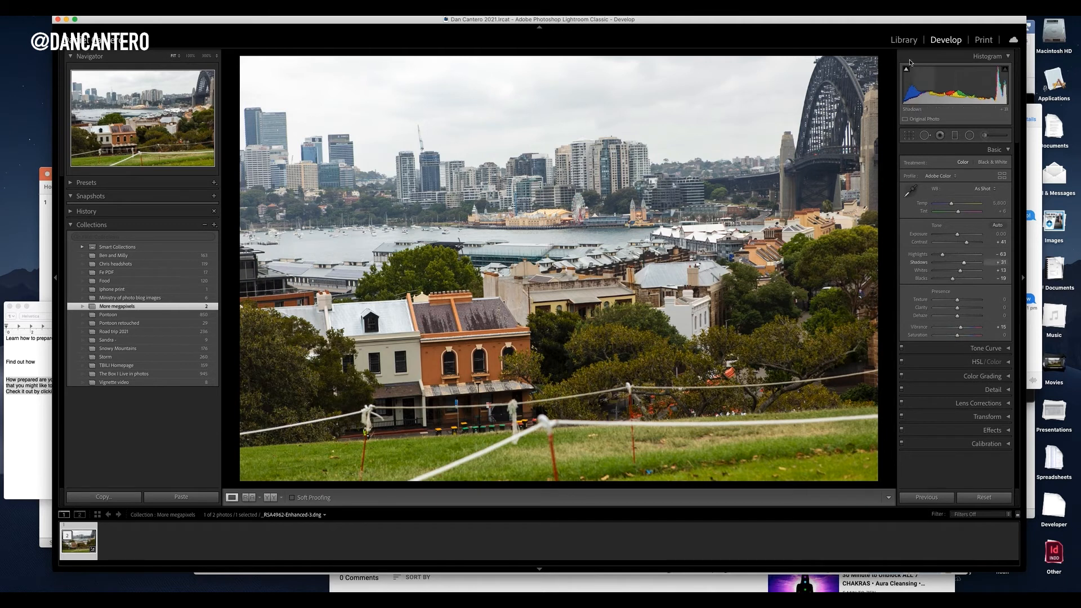
Compare the 13440×8960 Enhanced DNG with the 6720×4480 original in Library grid
{"action": "left_click", "coordinate": [903, 39]}
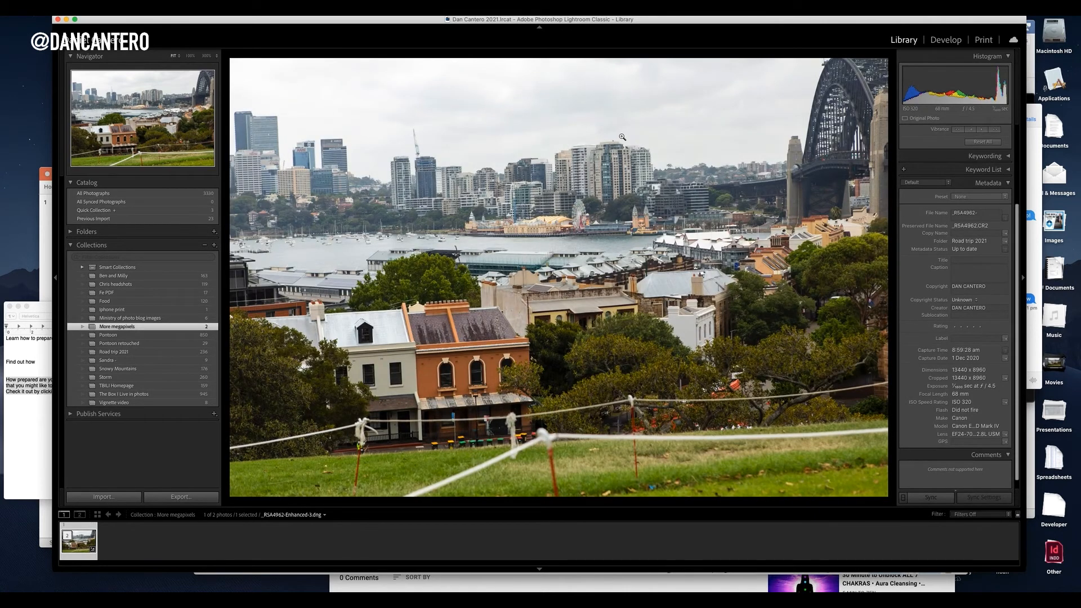
{"action": "key", "text": "G"}
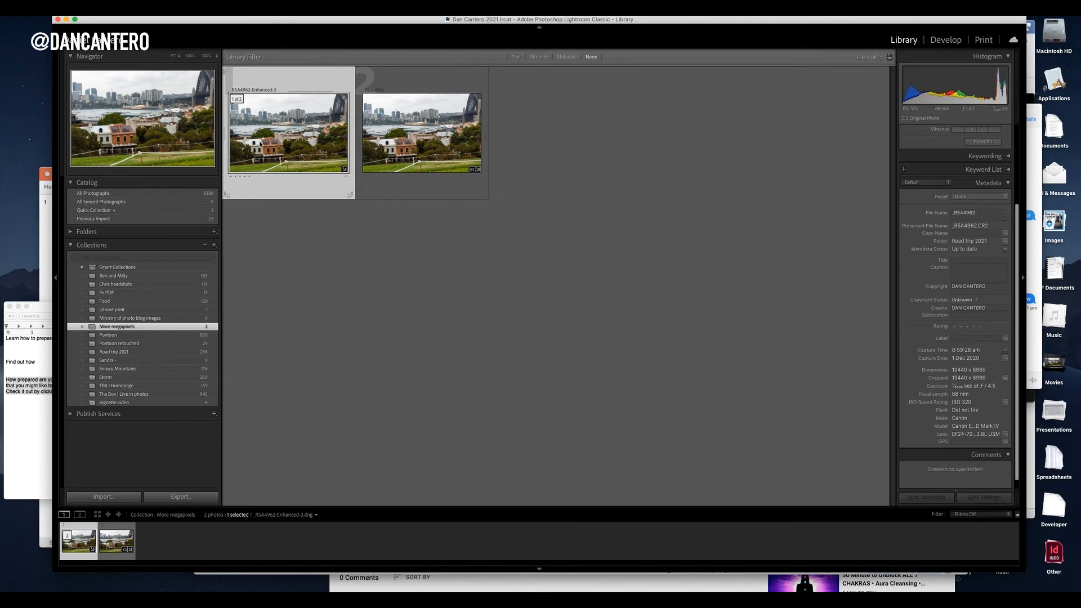
{"action": "double_click", "coordinate": [421, 133]}
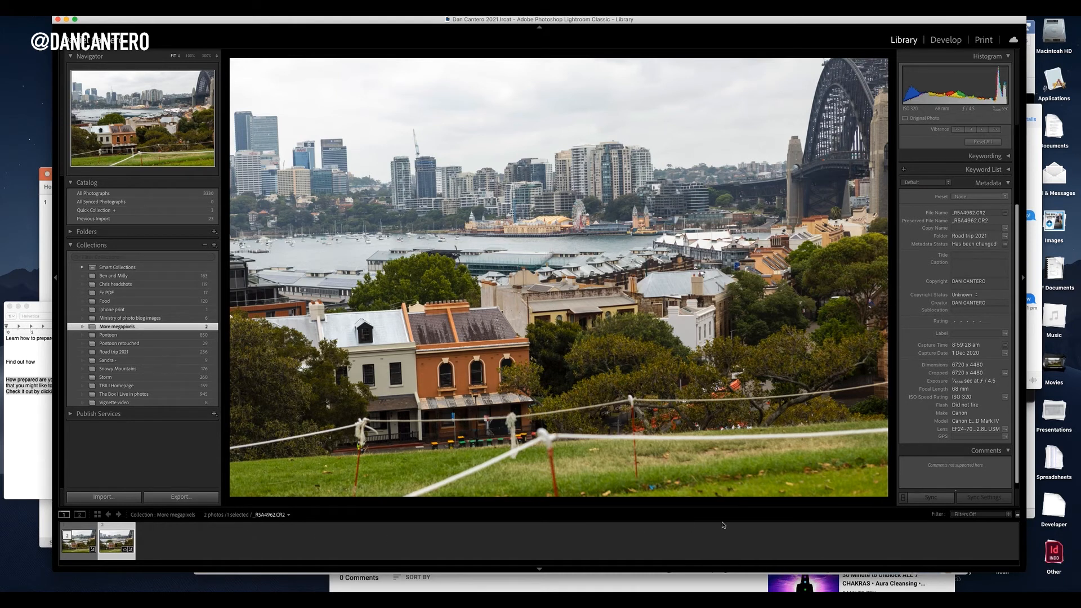
{"action": "mouse_move", "coordinate": [957, 373]}
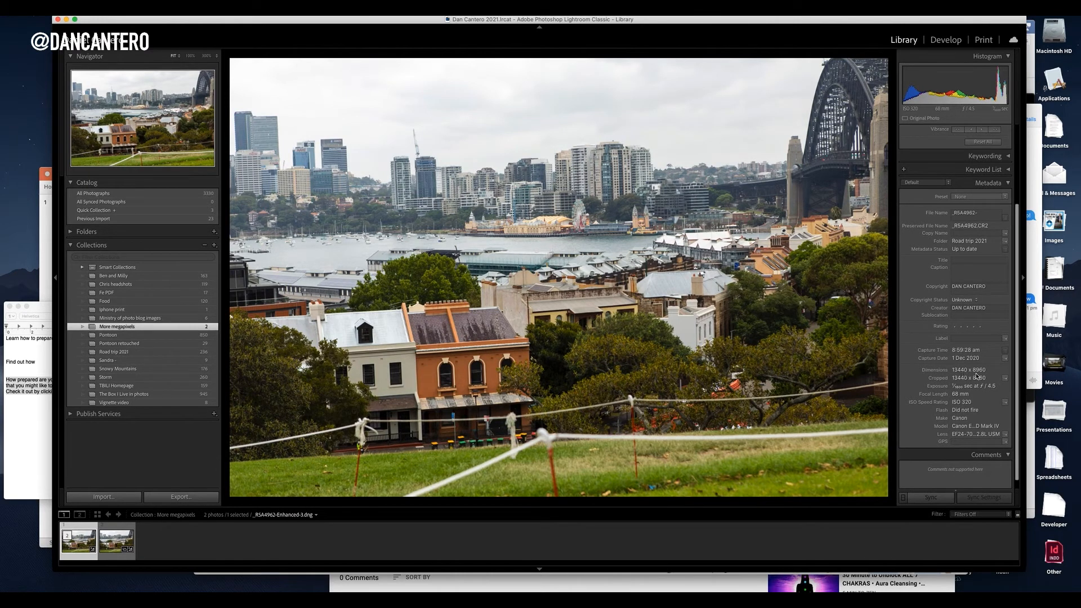
{"action": "mouse_move", "coordinate": [982, 374]}
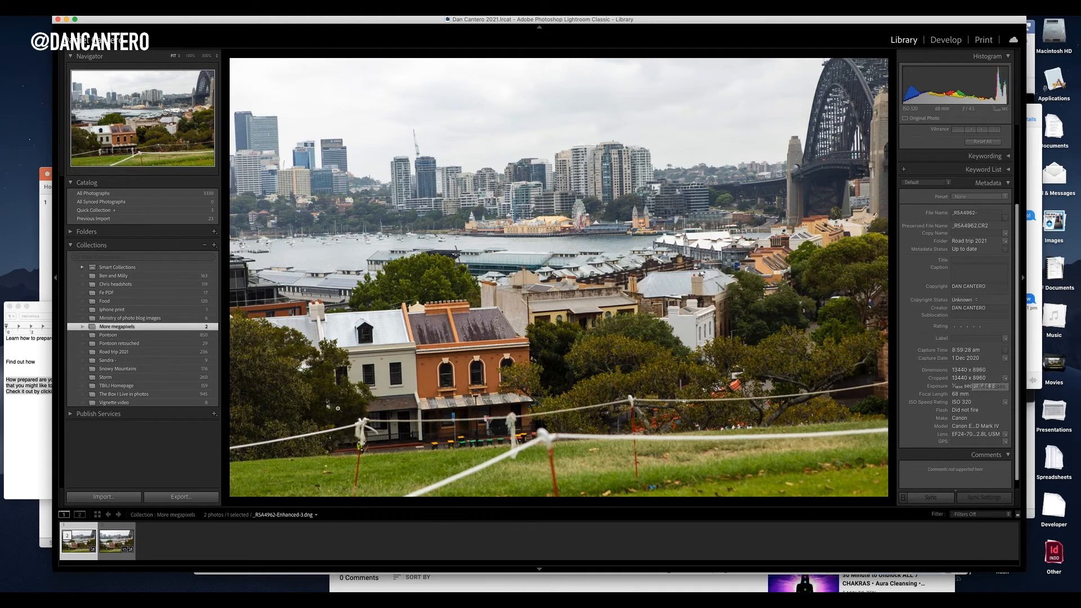
{"action": "left_click", "coordinate": [117, 543]}
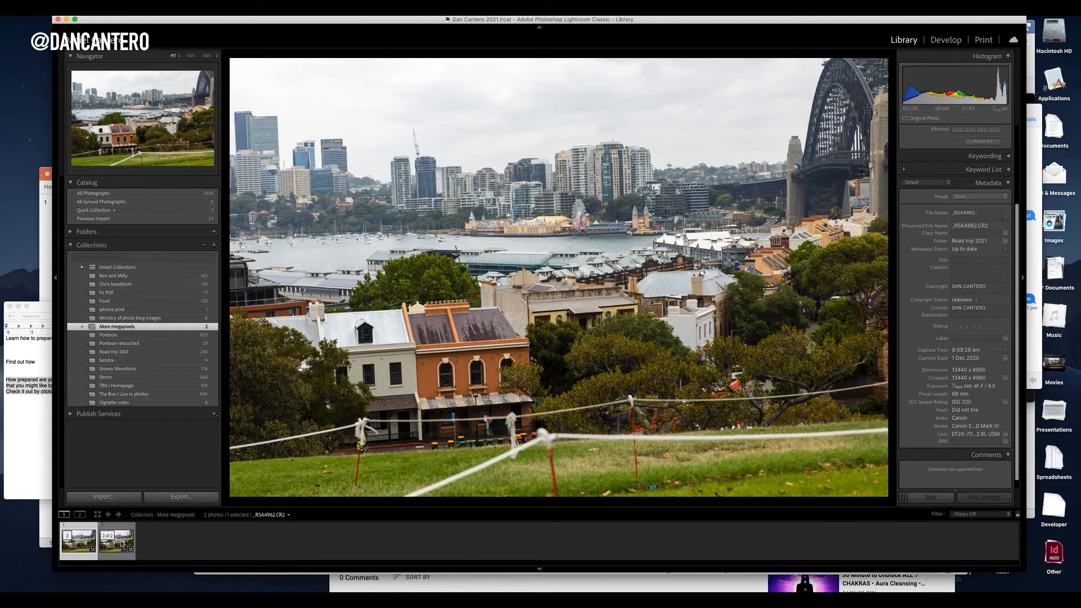
{"action": "left_click", "coordinate": [79, 544]}
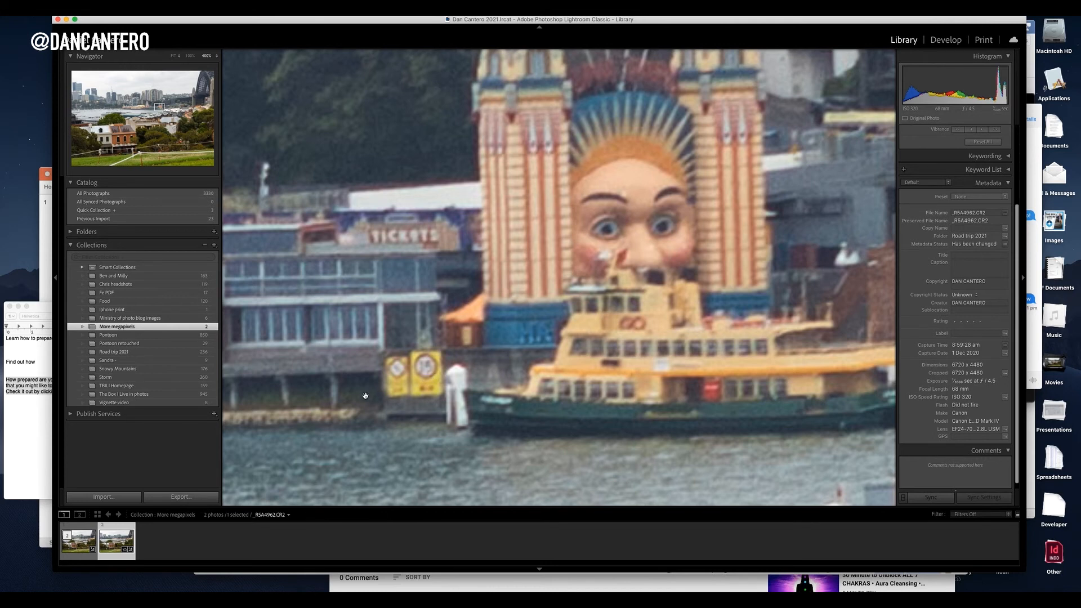
{"action": "left_click", "coordinate": [75, 542]}
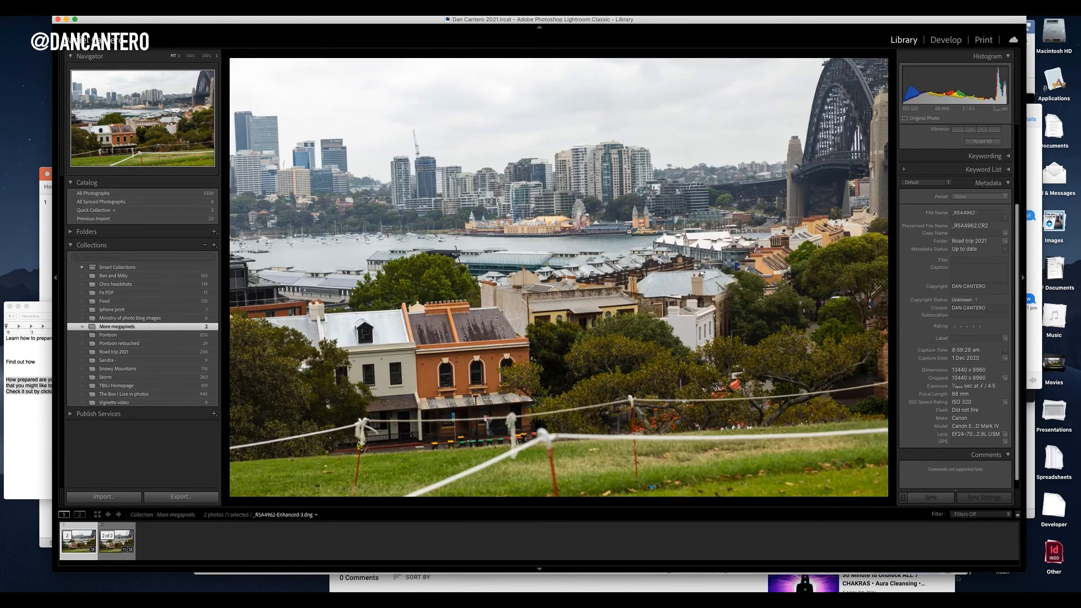
{"action": "mouse_move", "coordinate": [438, 159]}
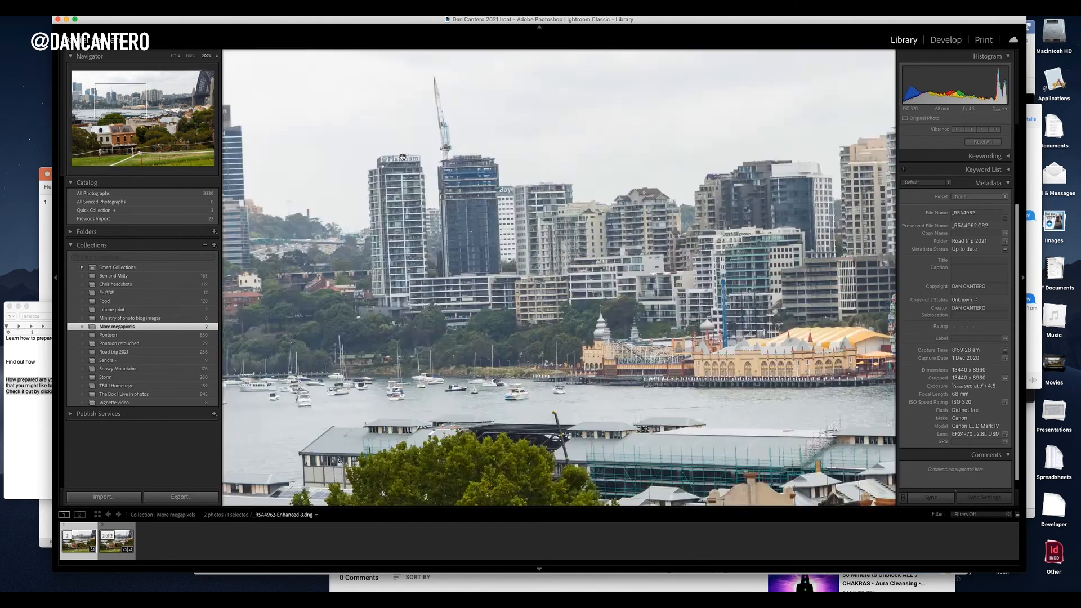
{"action": "left_click", "coordinate": [401, 158]}
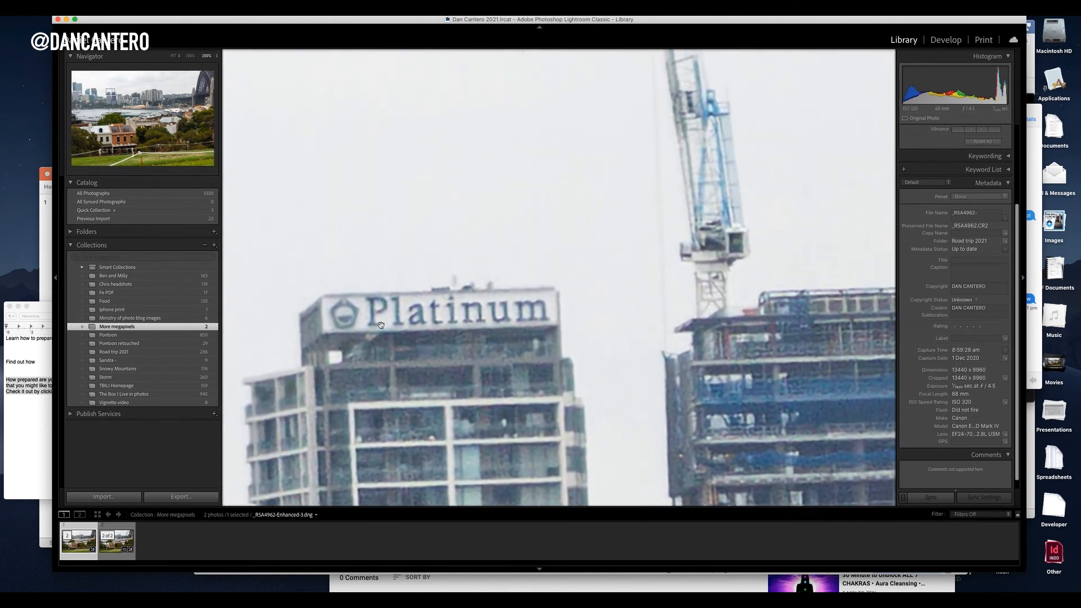
{"action": "mouse_move", "coordinate": [442, 309]}
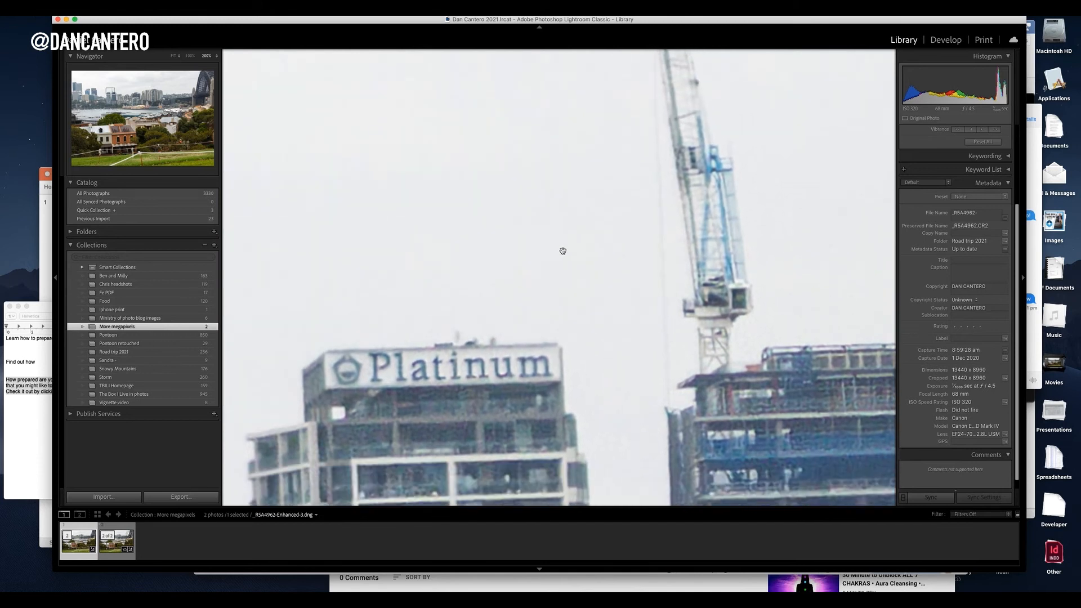
{"action": "left_click", "coordinate": [116, 542]}
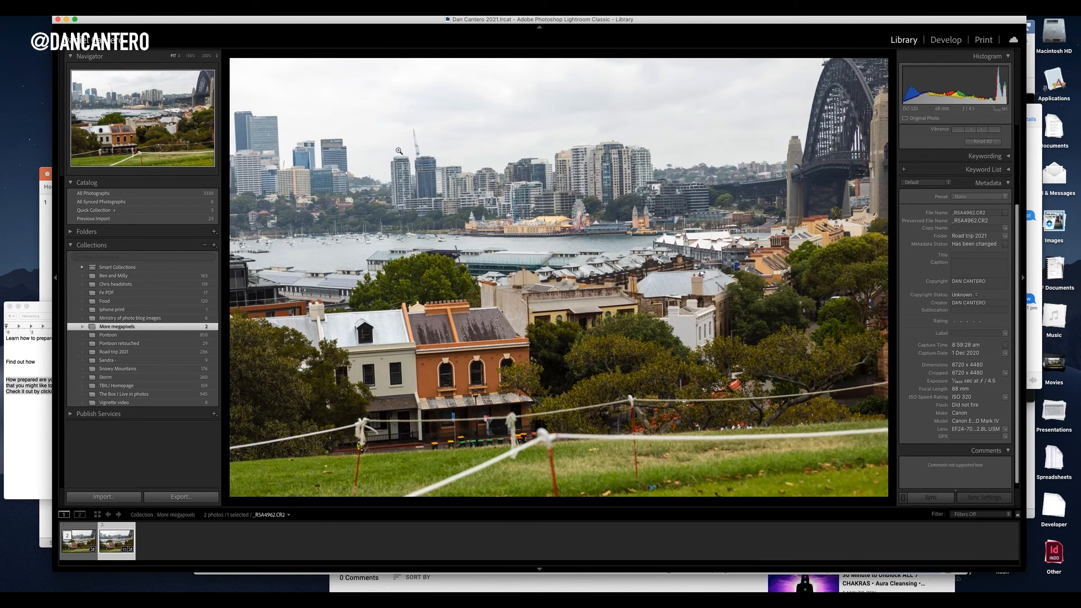
{"action": "left_click", "coordinate": [397, 151]}
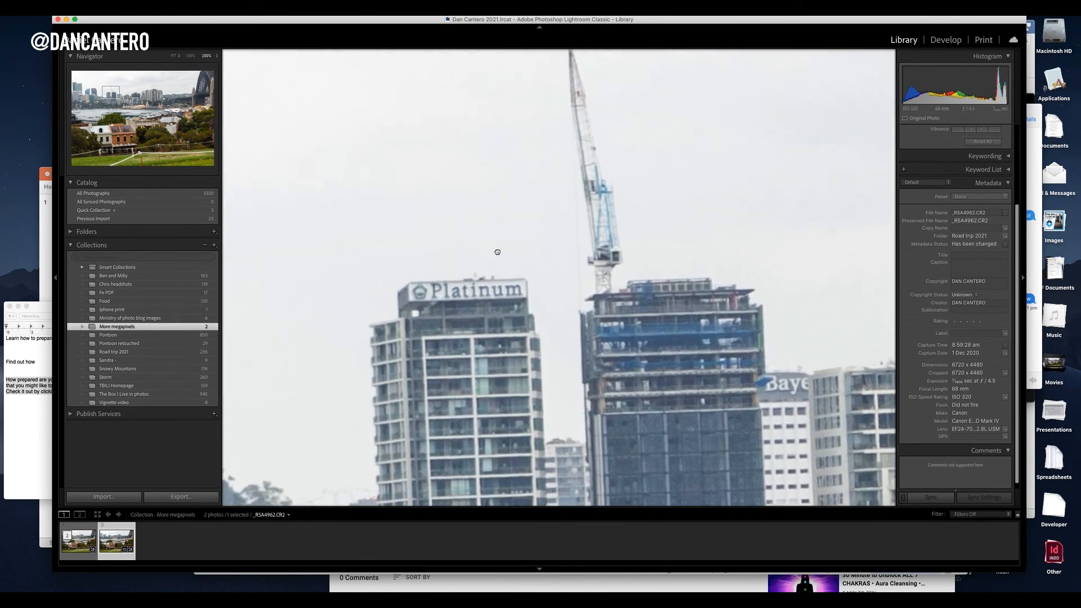
{"action": "left_click", "coordinate": [496, 251]}
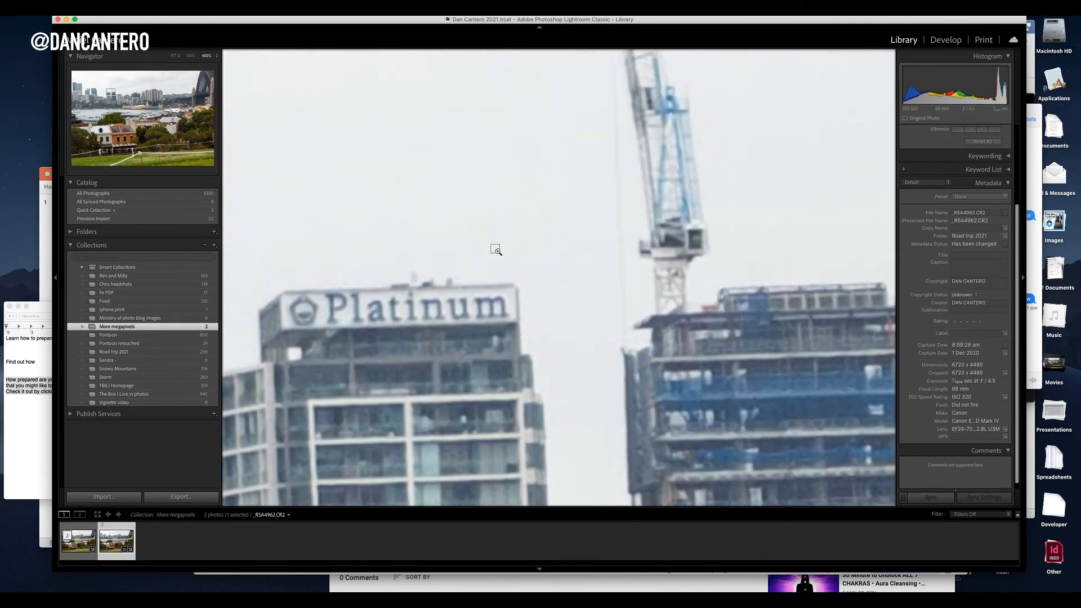
{"action": "left_click", "coordinate": [496, 251]}
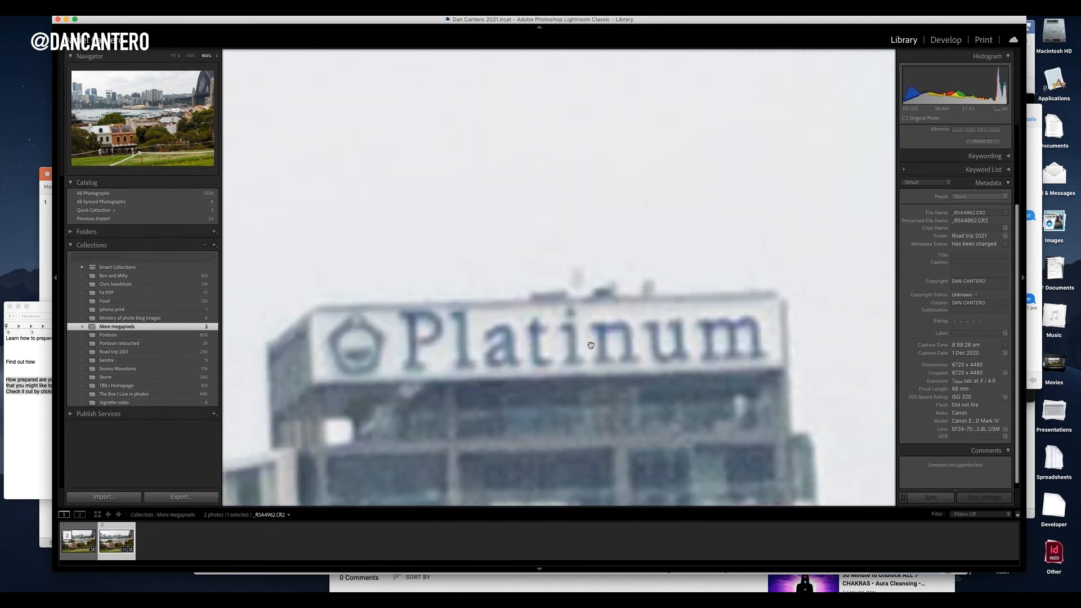
{"action": "left_click_drag", "start_coordinate": [590, 345], "coordinate": [527, 246]}
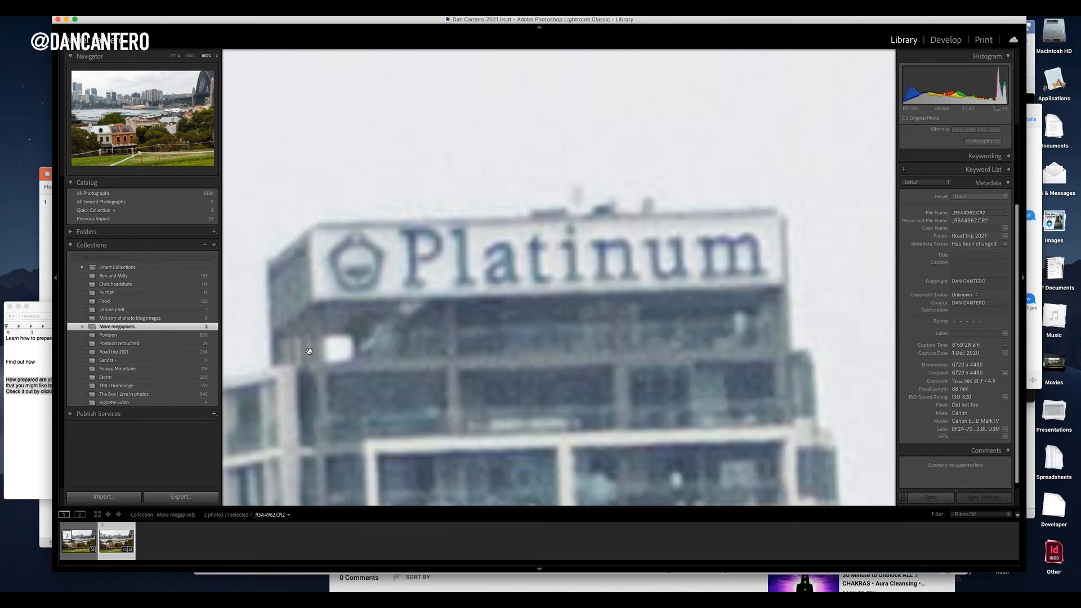
{"action": "left_click", "coordinate": [76, 540]}
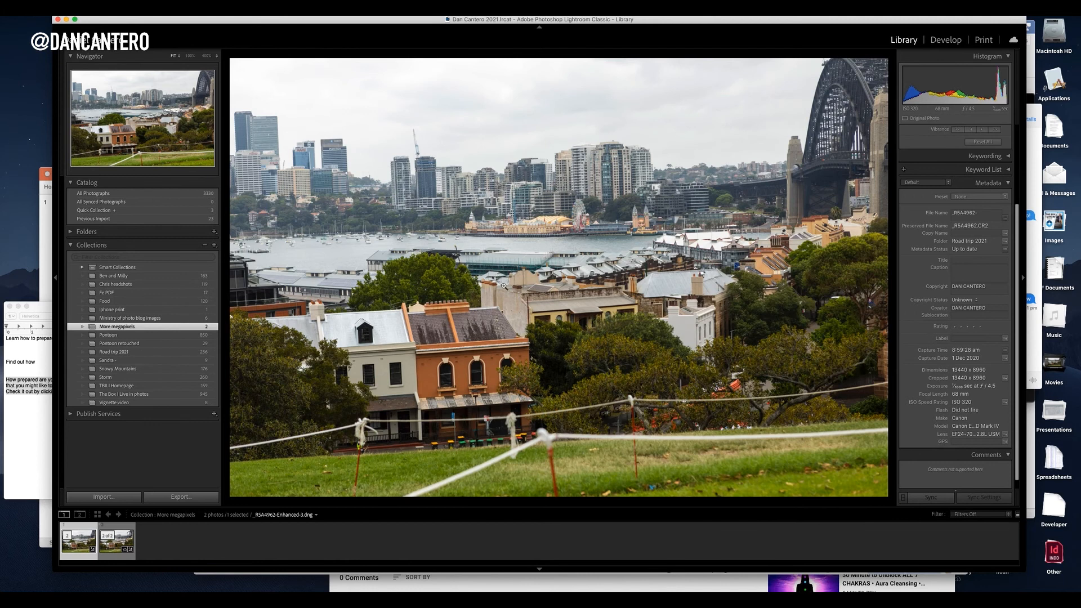
{"action": "mouse_move", "coordinate": [504, 289]}
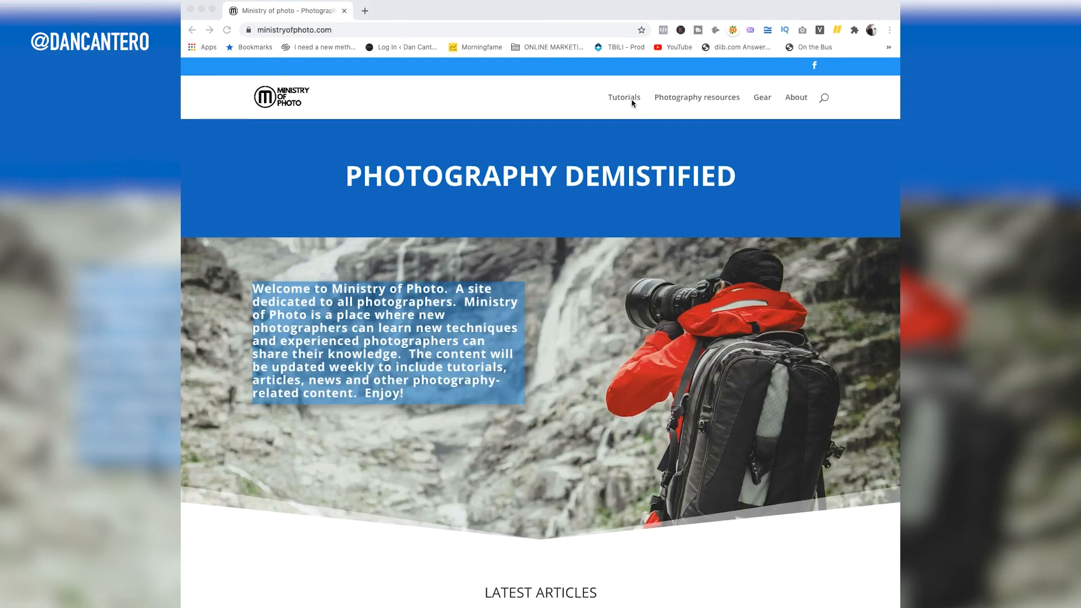
{"action": "mouse_move", "coordinate": [675, 98]}
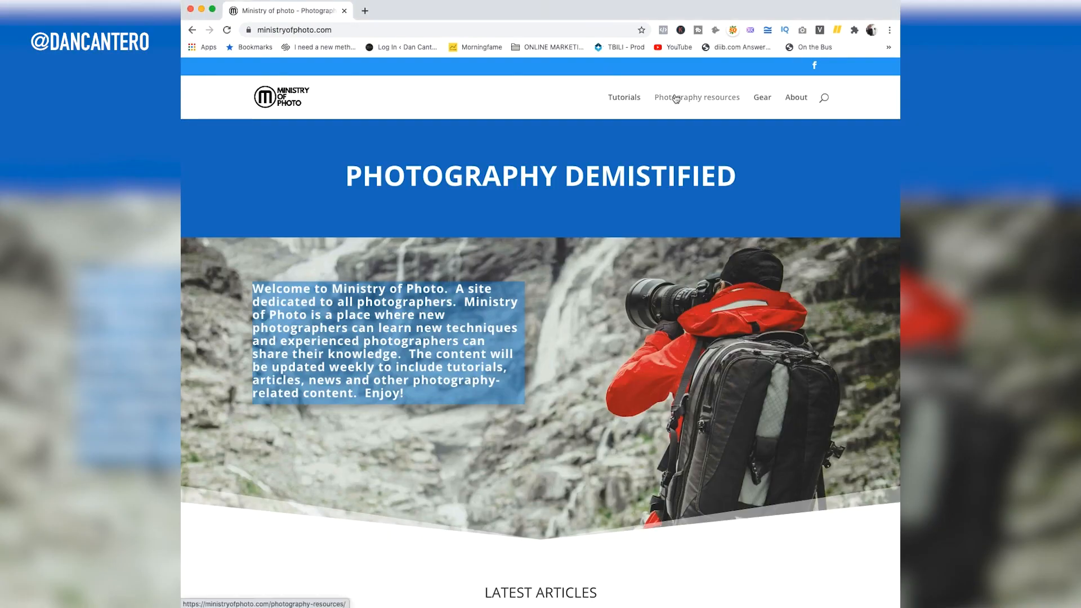
Navigate through Photography resources and Tutorials to the Gear page and scroll its camera posts
{"action": "left_click", "coordinate": [697, 96]}
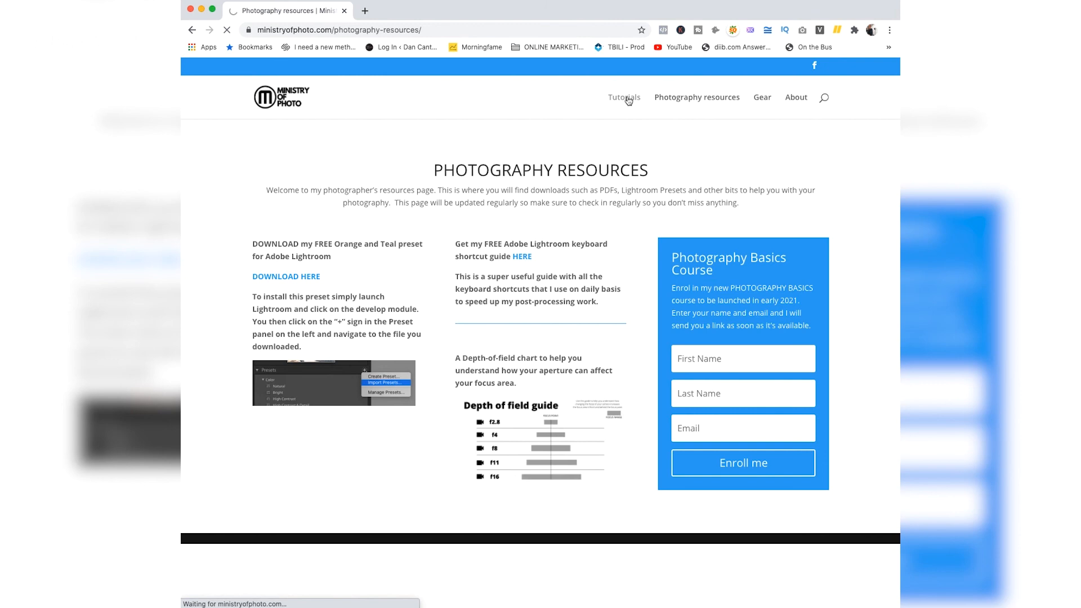
{"action": "left_click", "coordinate": [624, 97]}
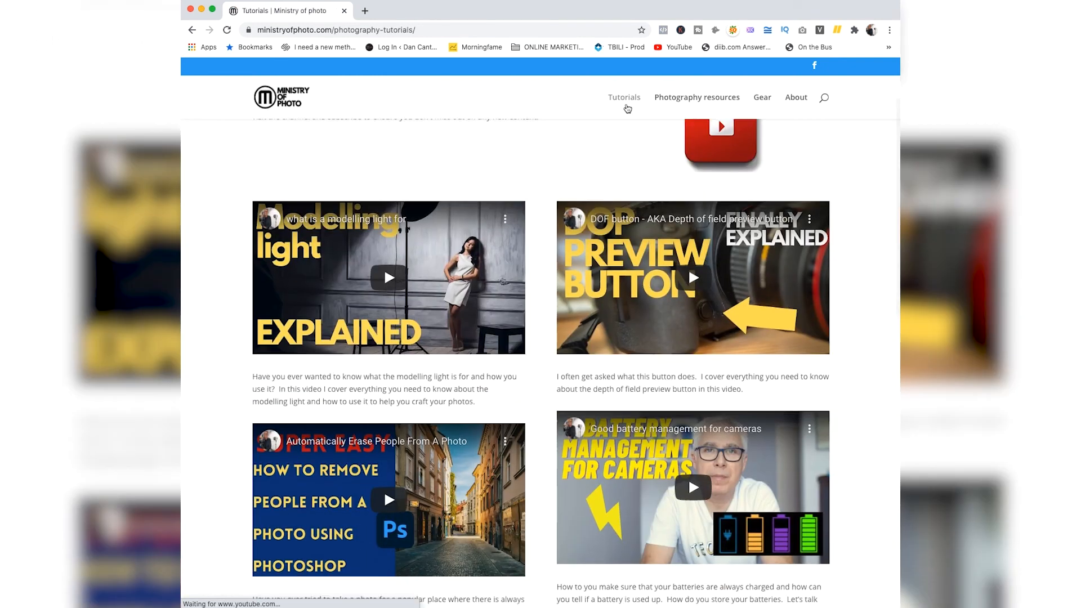
{"action": "scroll", "scroll_direction": "down", "scroll_amount": 3}
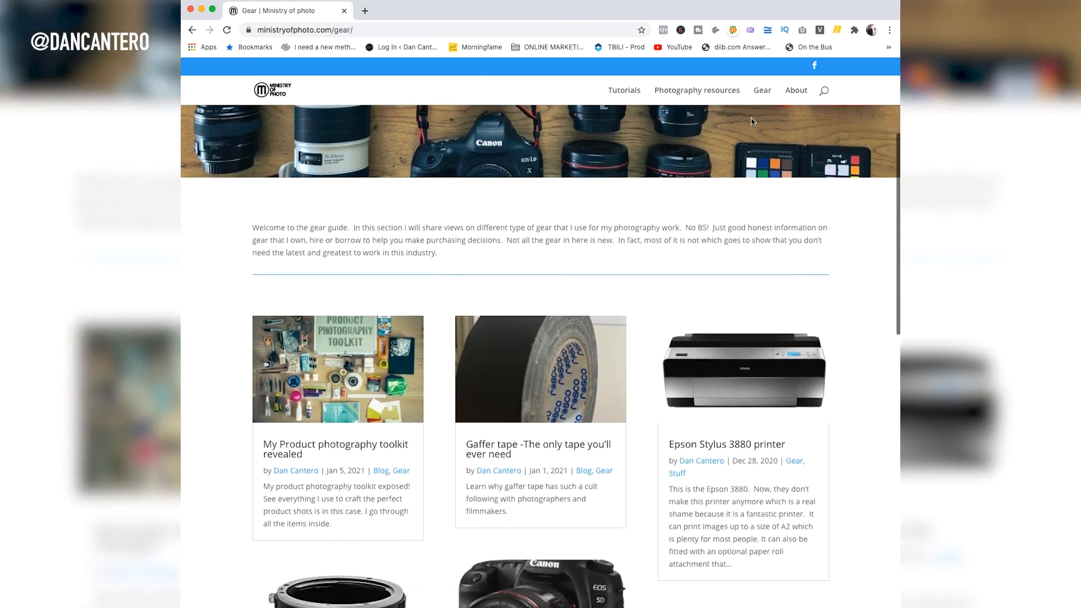
{"action": "scroll", "scroll_direction": "down", "scroll_amount": 3}
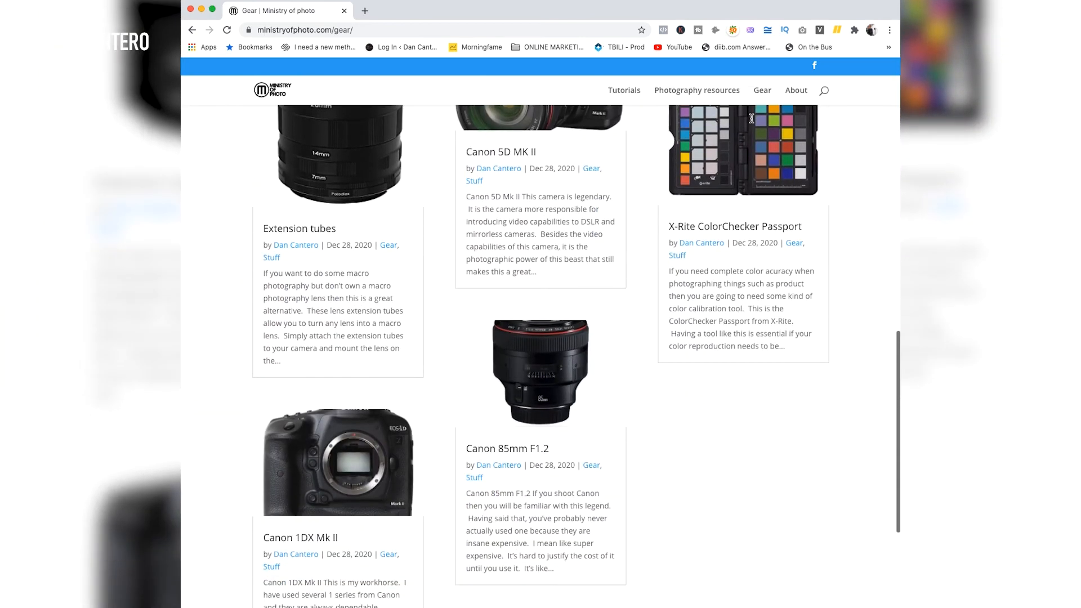